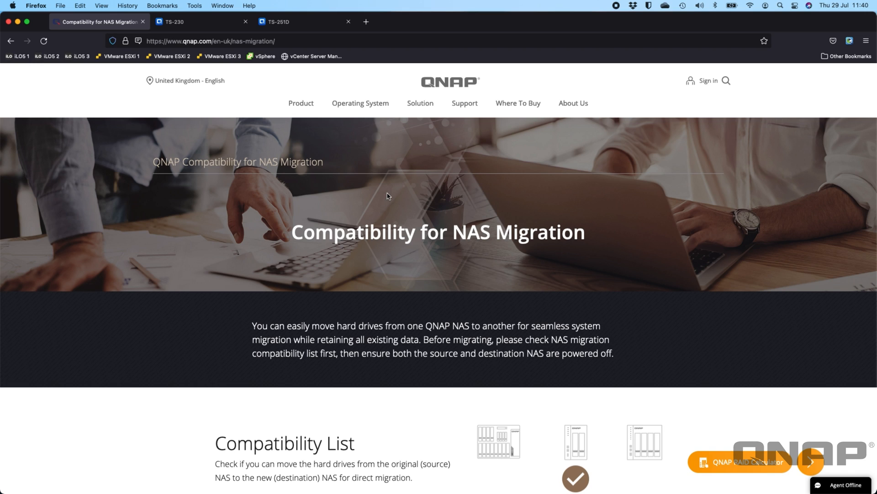
{"action": "mouse_move", "coordinate": [357, 284]}
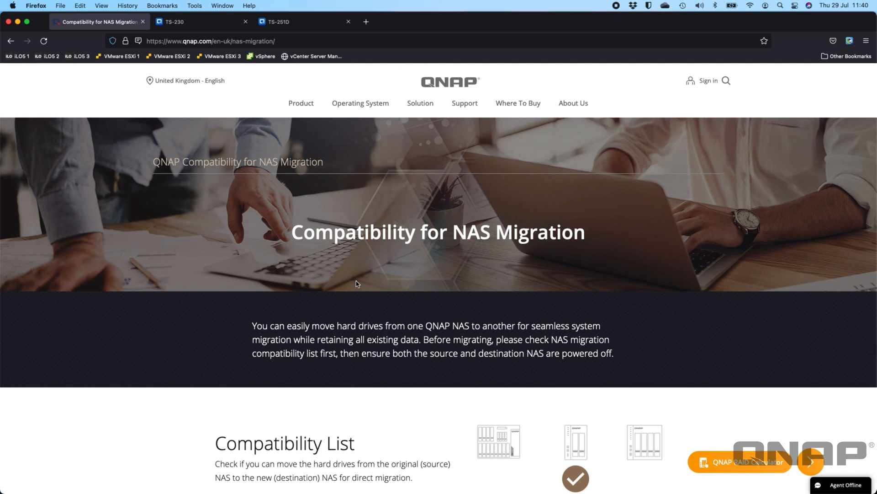
{"action": "mouse_move", "coordinate": [298, 113]}
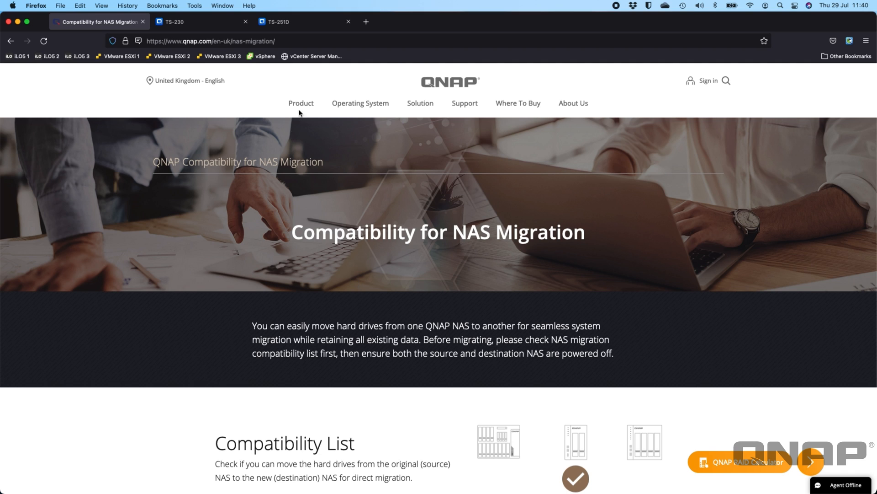
Open QNAP's NAS migration compatibility page and pick QTS as the operating system
{"action": "left_click", "coordinate": [301, 103]}
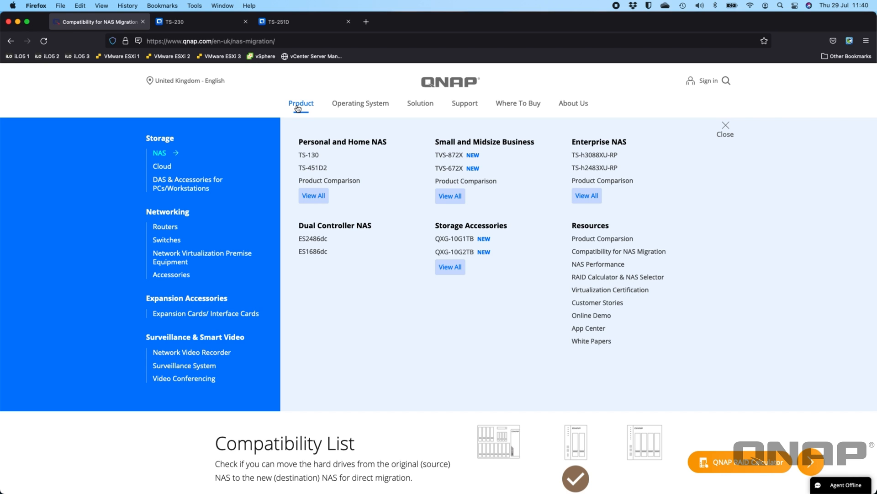
{"action": "mouse_move", "coordinate": [306, 117]}
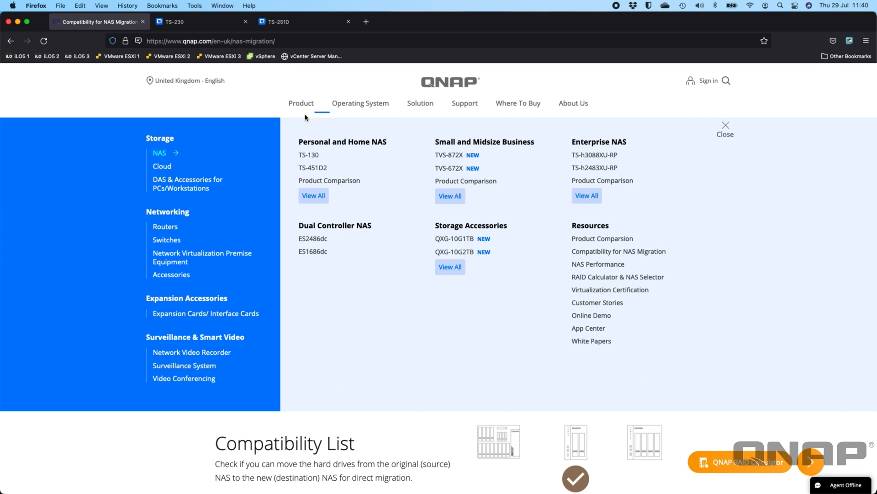
{"action": "mouse_move", "coordinate": [619, 251]}
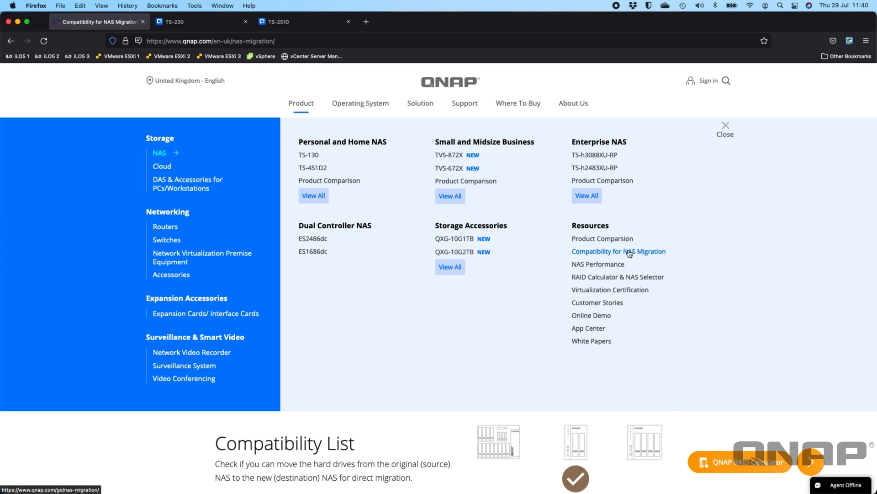
{"action": "left_click", "coordinate": [618, 251]}
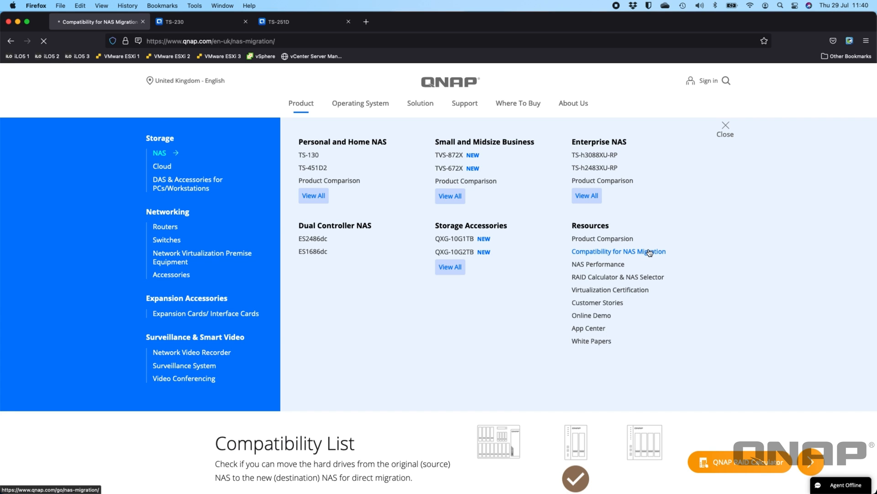
{"action": "left_click", "coordinate": [618, 252]}
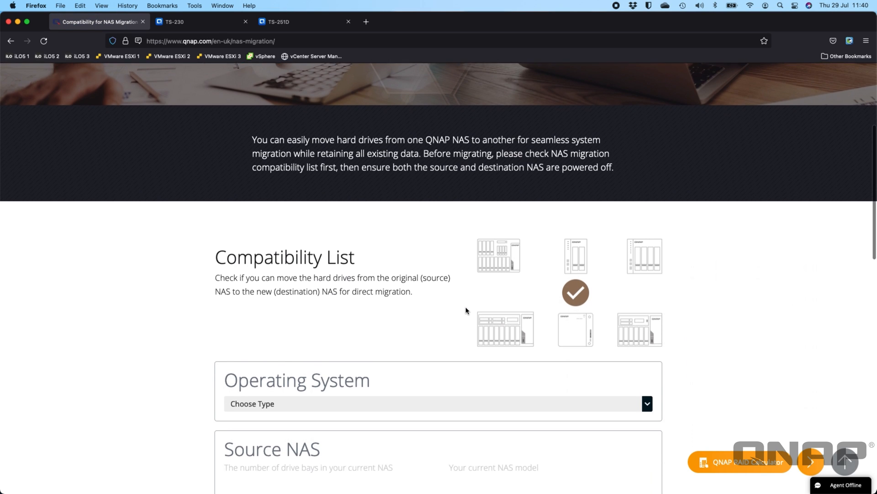
{"action": "scroll", "scroll_direction": "down", "scroll_amount": 3}
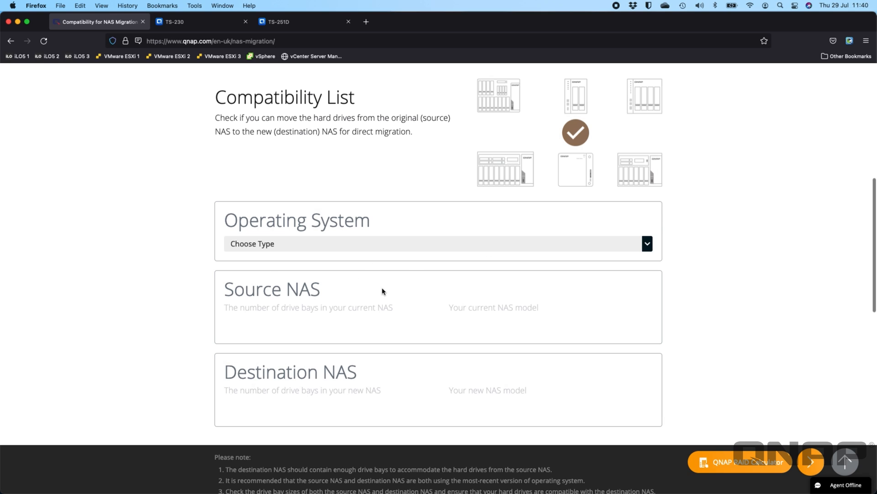
{"action": "mouse_move", "coordinate": [312, 282]}
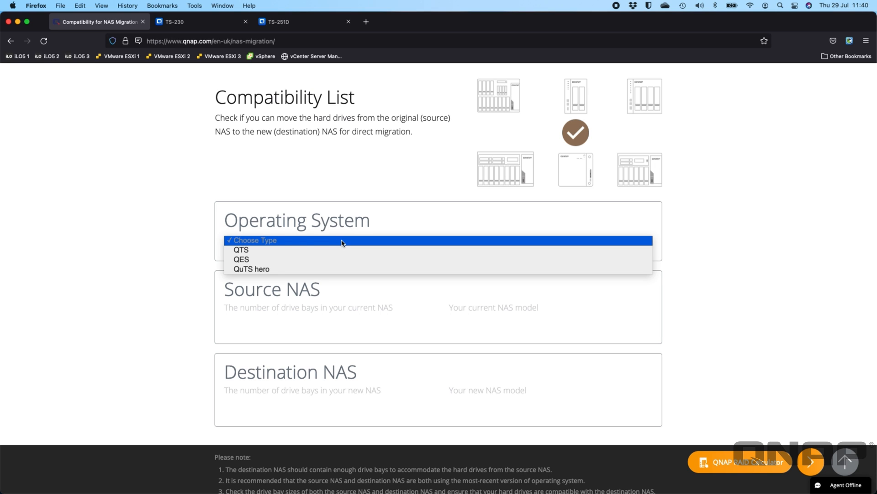
{"action": "mouse_move", "coordinate": [288, 276]}
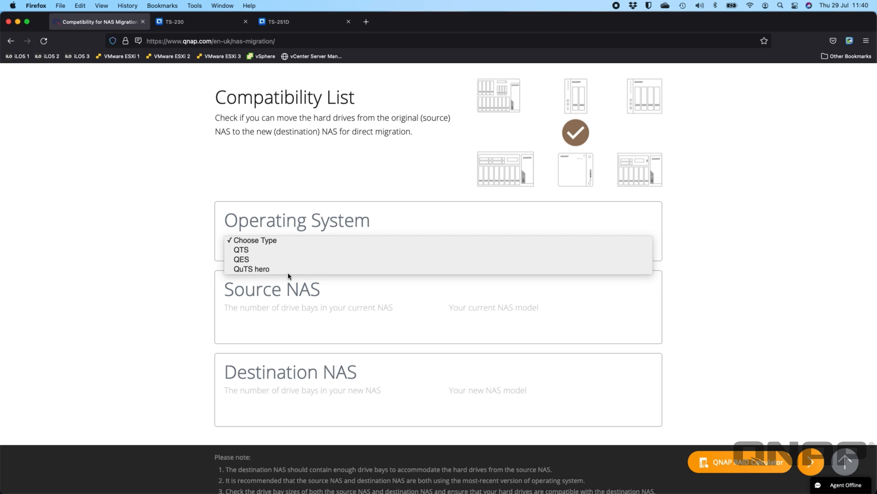
{"action": "left_click", "coordinate": [252, 242]}
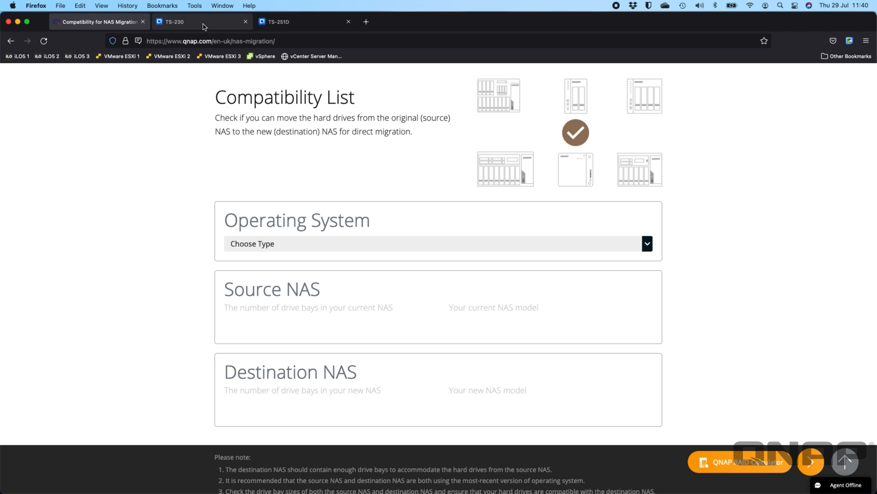
{"action": "mouse_move", "coordinate": [305, 22]}
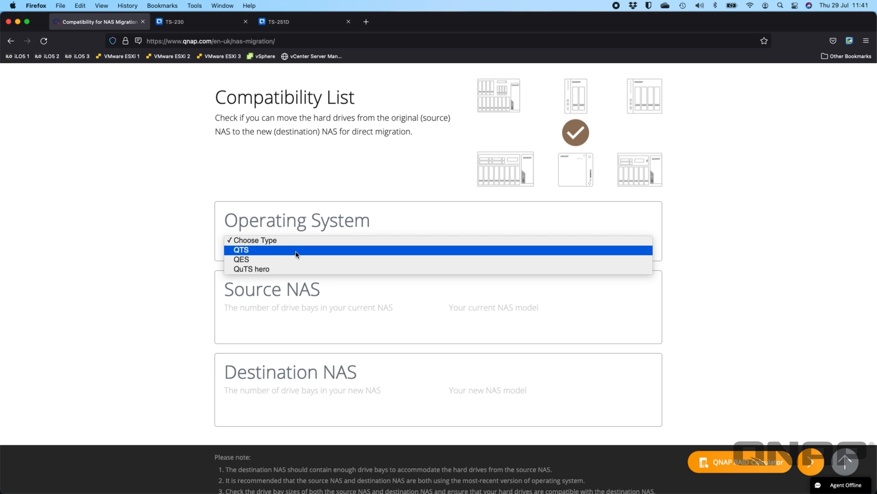
{"action": "left_click", "coordinate": [133, 277]}
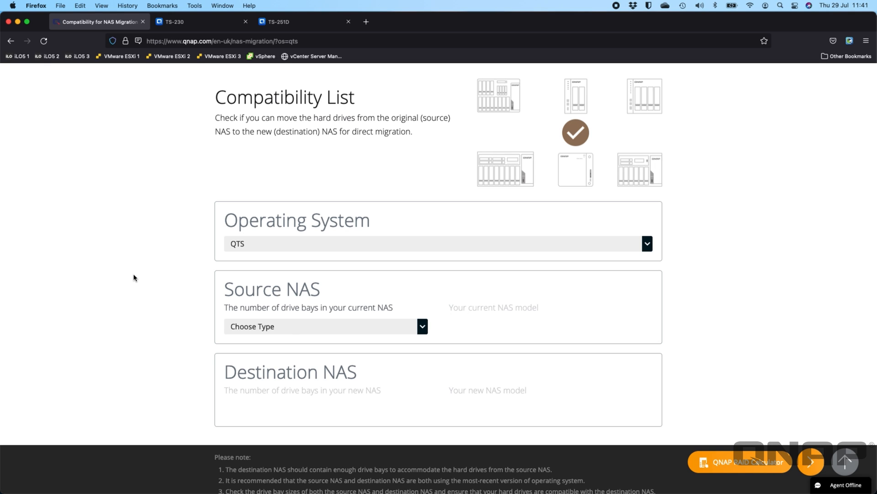
{"action": "mouse_move", "coordinate": [304, 311]}
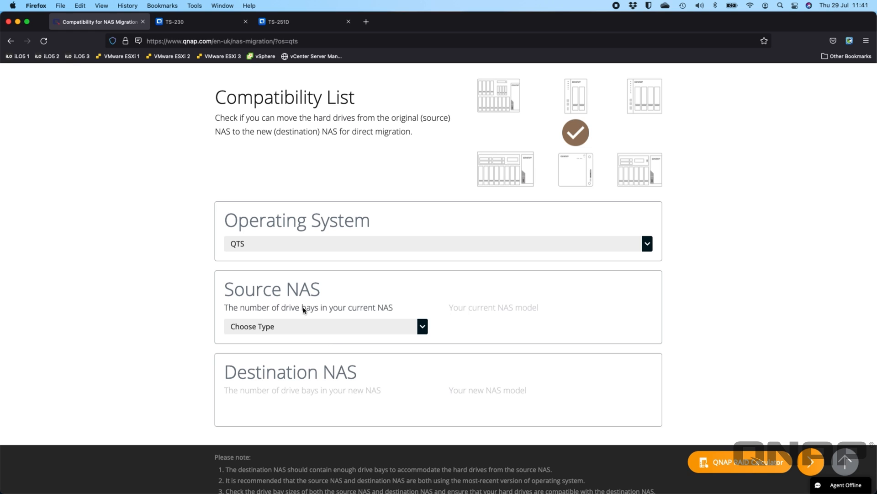
{"action": "mouse_move", "coordinate": [406, 267]}
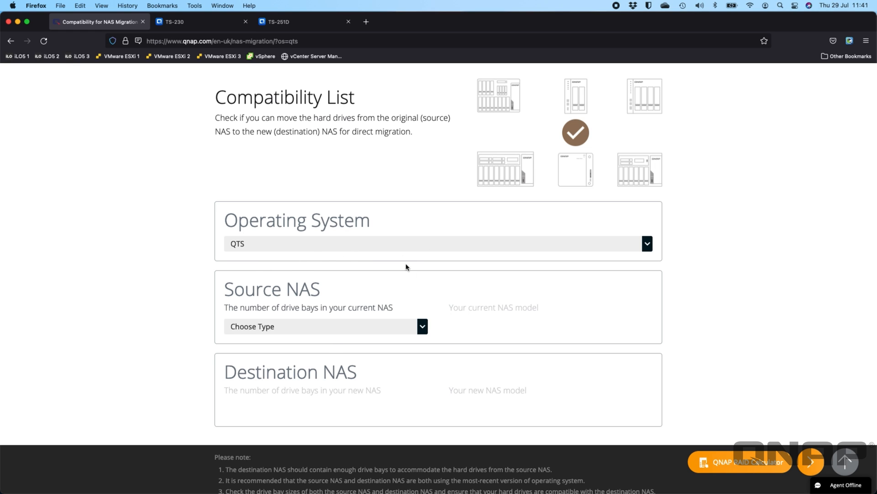
{"action": "mouse_move", "coordinate": [320, 324]}
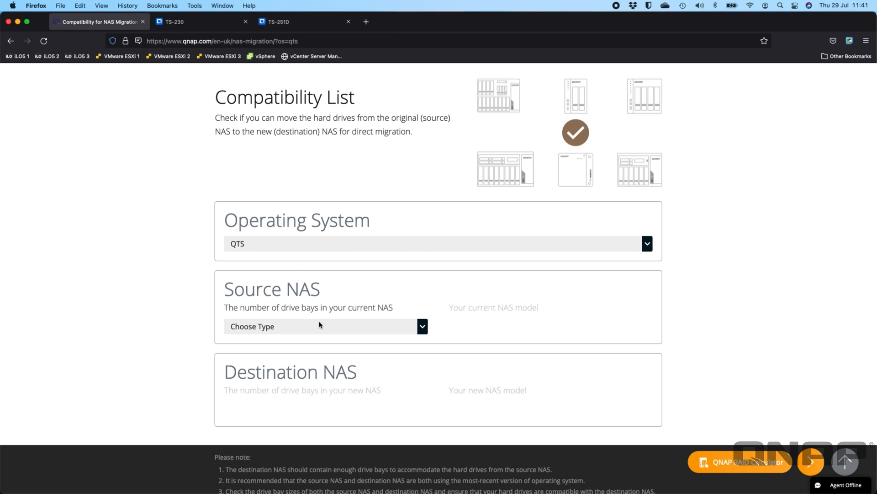
{"action": "mouse_move", "coordinate": [224, 244]}
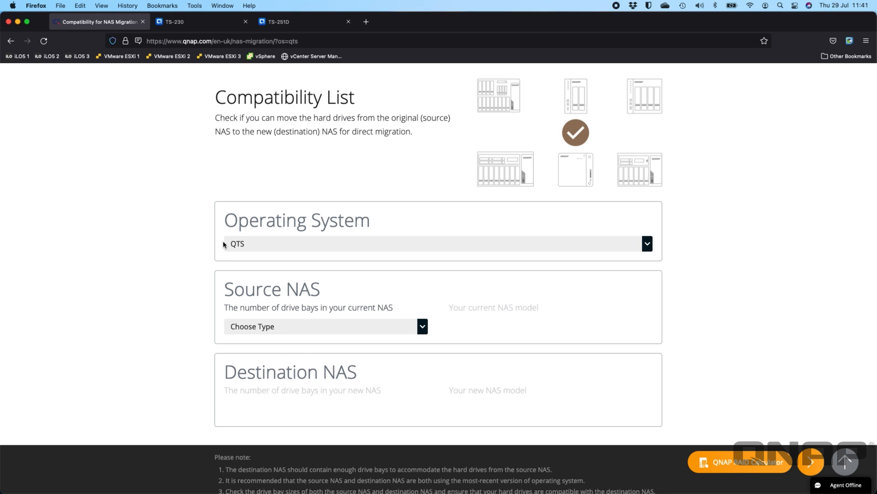
{"action": "mouse_move", "coordinate": [271, 241]}
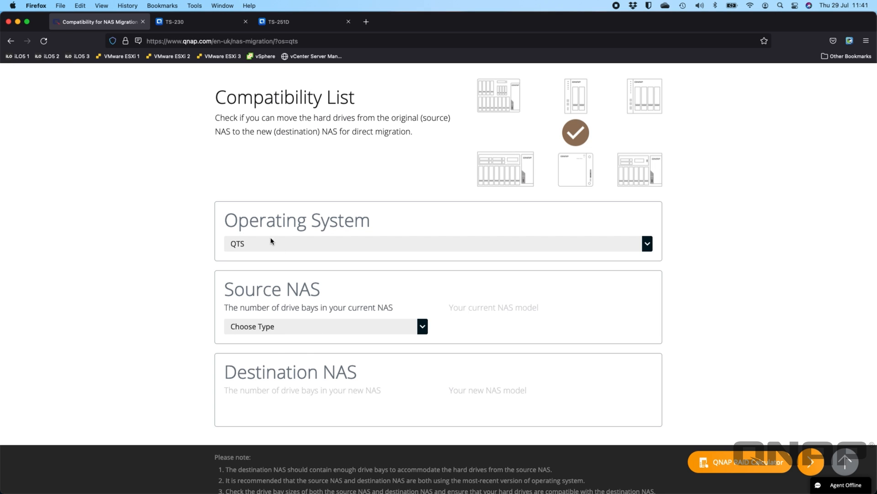
Select a 2-bay TS-230 source and a 2-bay TS-251D destination to confirm migration
{"action": "left_click", "coordinate": [325, 326]}
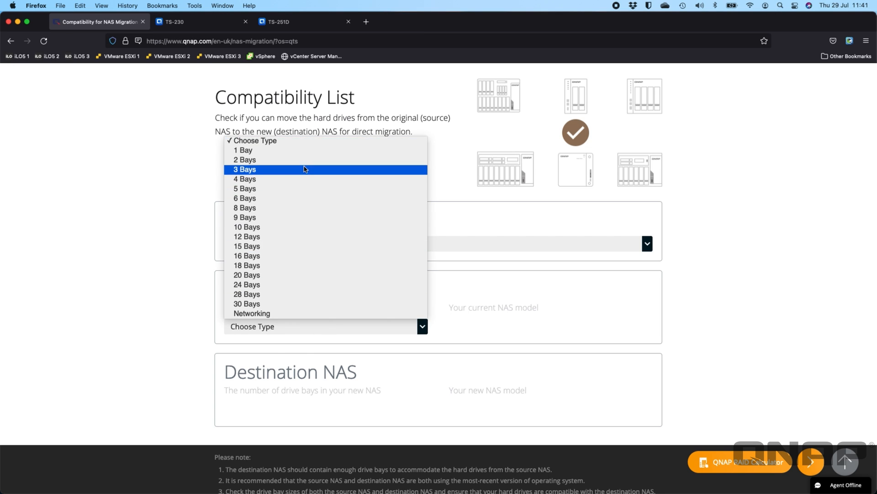
{"action": "left_click", "coordinate": [244, 160]}
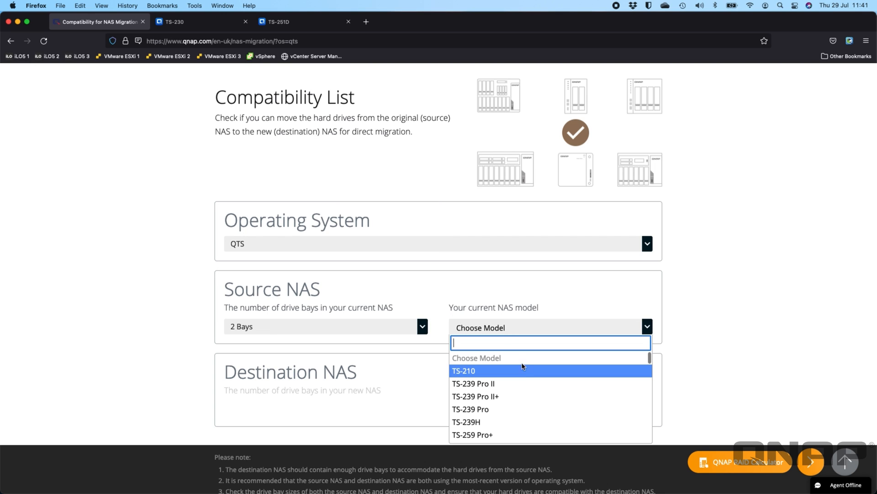
{"action": "scroll", "scroll_direction": "down", "scroll_amount": 3}
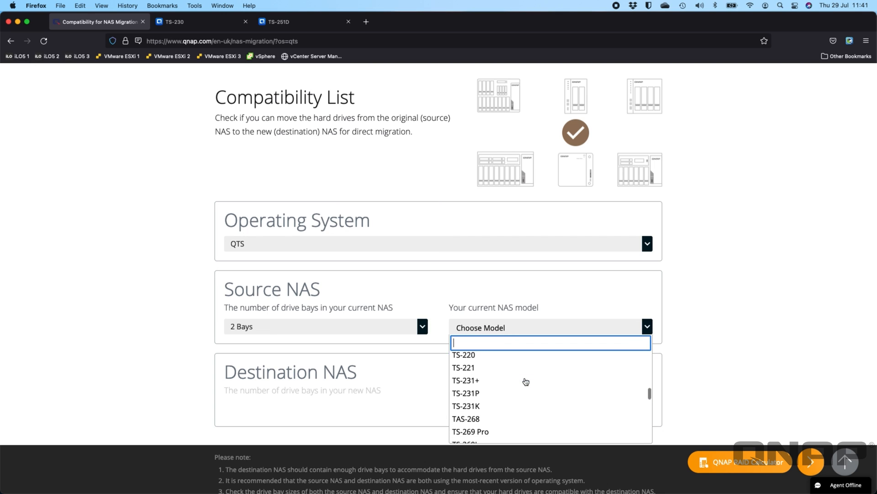
{"action": "scroll", "scroll_direction": "down", "scroll_amount": 3}
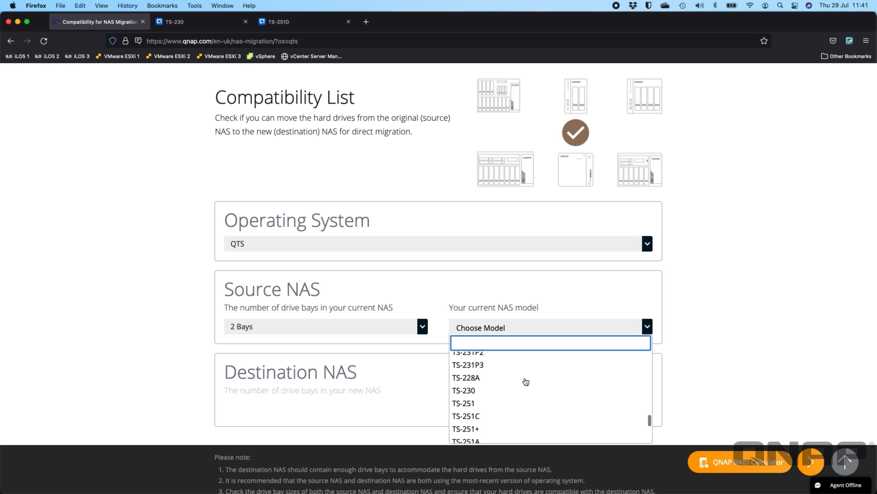
{"action": "left_click", "coordinate": [463, 390]}
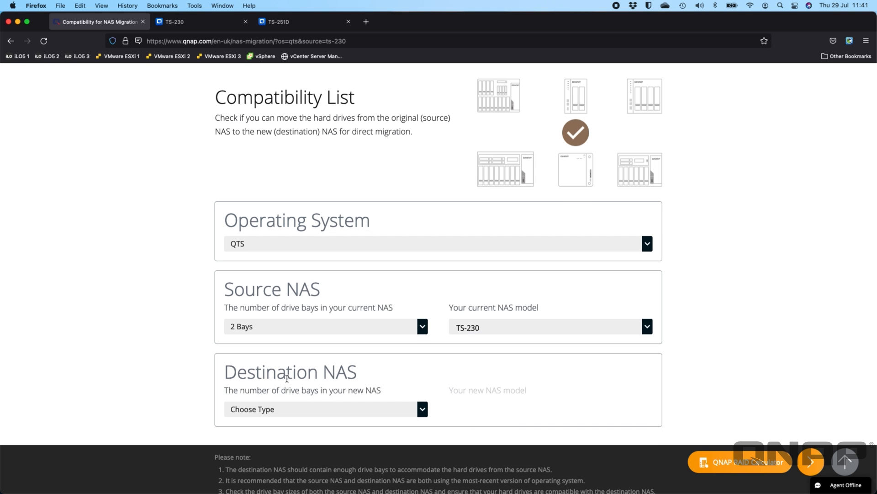
{"action": "scroll", "scroll_direction": "down", "scroll_amount": 3}
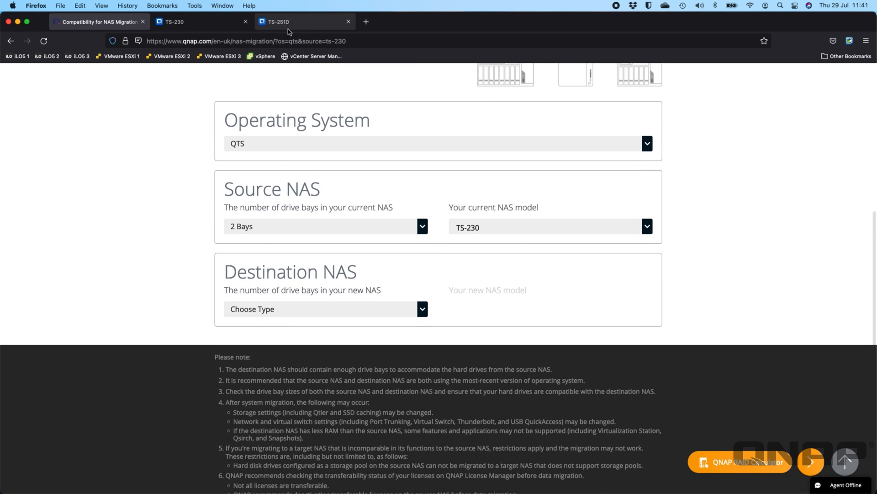
{"action": "left_click", "coordinate": [324, 309]}
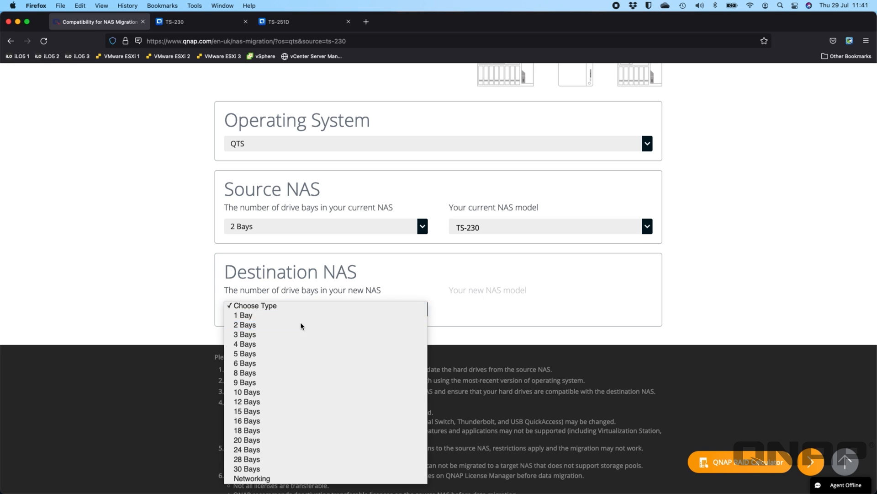
{"action": "left_click", "coordinate": [244, 325]}
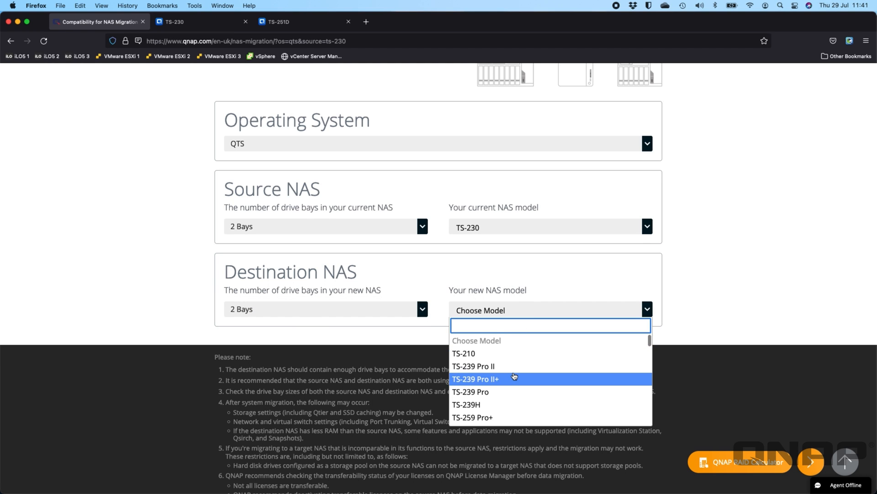
{"action": "scroll", "scroll_direction": "down", "scroll_amount": 3}
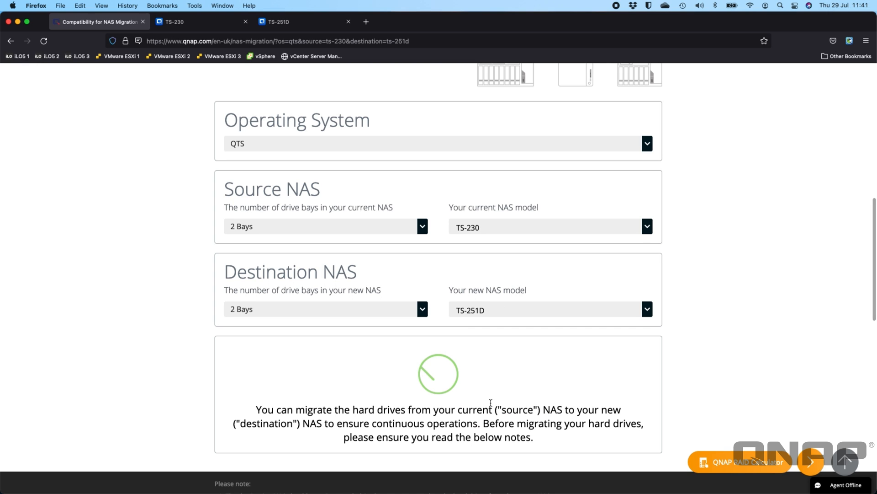
{"action": "scroll", "scroll_direction": "down", "scroll_amount": 3}
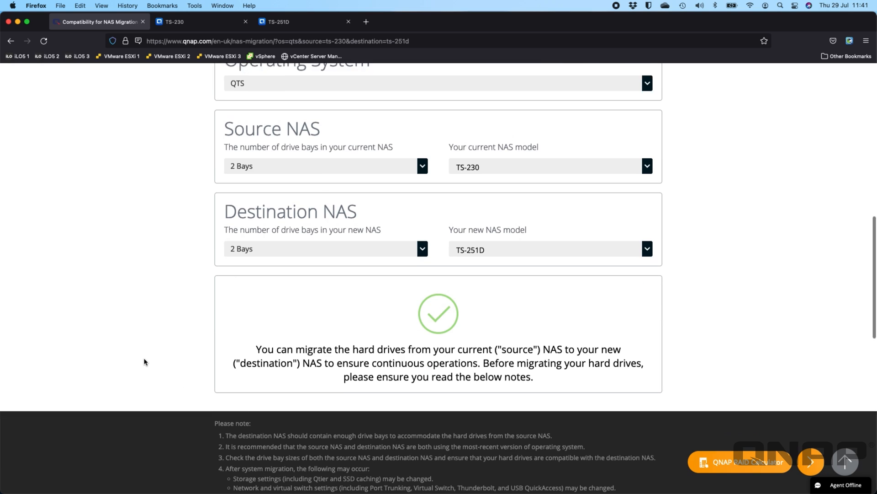
{"action": "scroll", "scroll_direction": "down", "scroll_amount": 3}
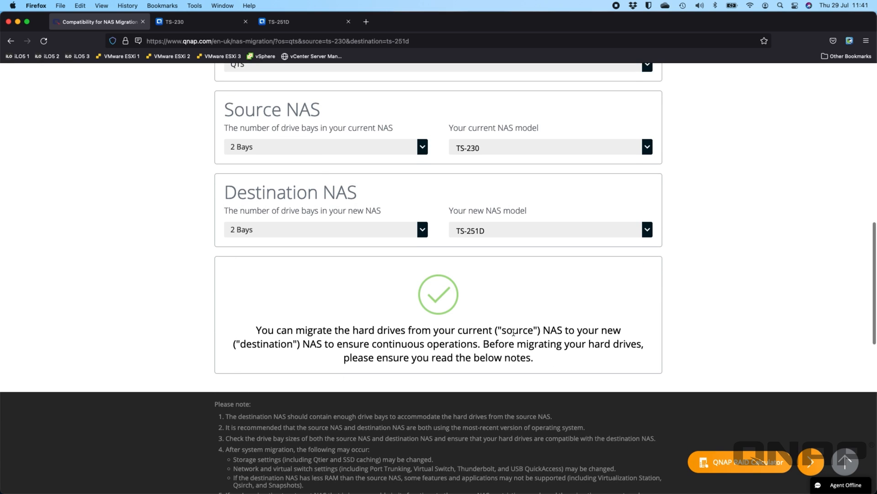
{"action": "mouse_move", "coordinate": [204, 301]}
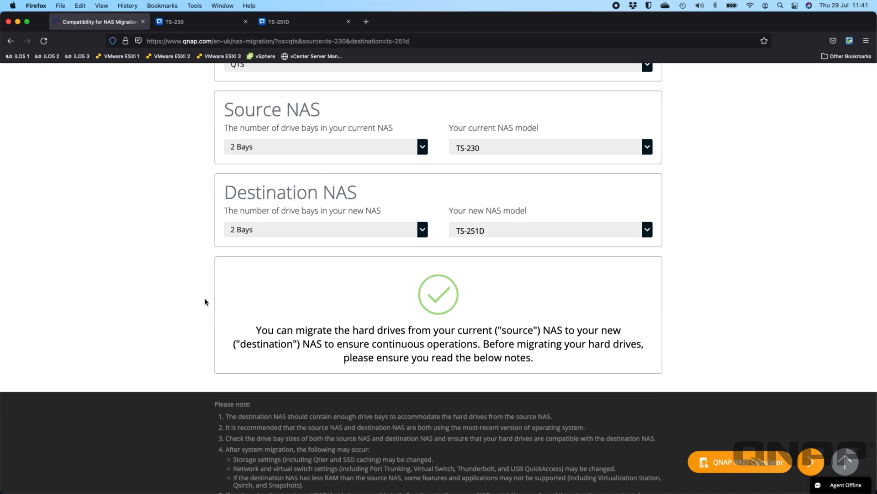
{"action": "mouse_move", "coordinate": [172, 297]}
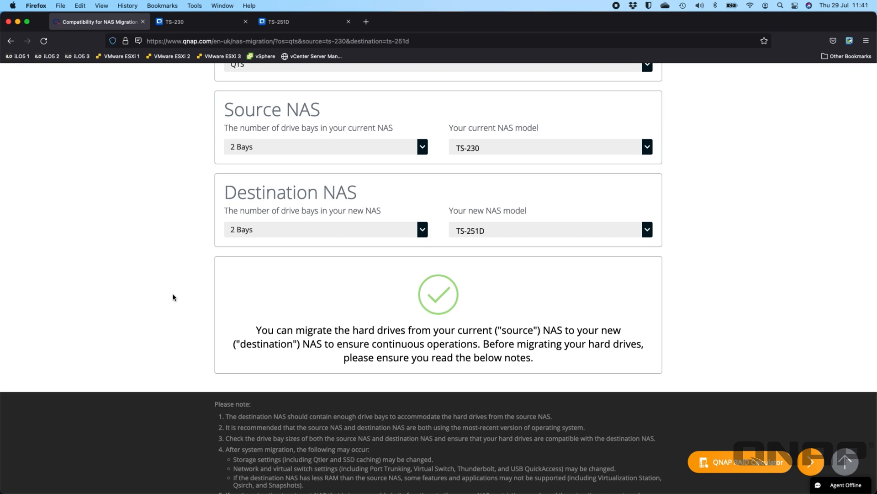
{"action": "mouse_move", "coordinate": [553, 336]}
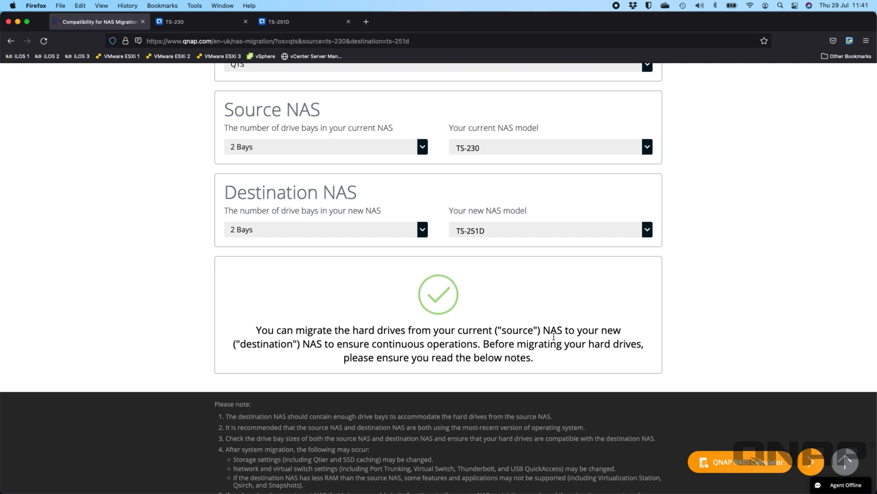
{"action": "double_click", "coordinate": [498, 343]}
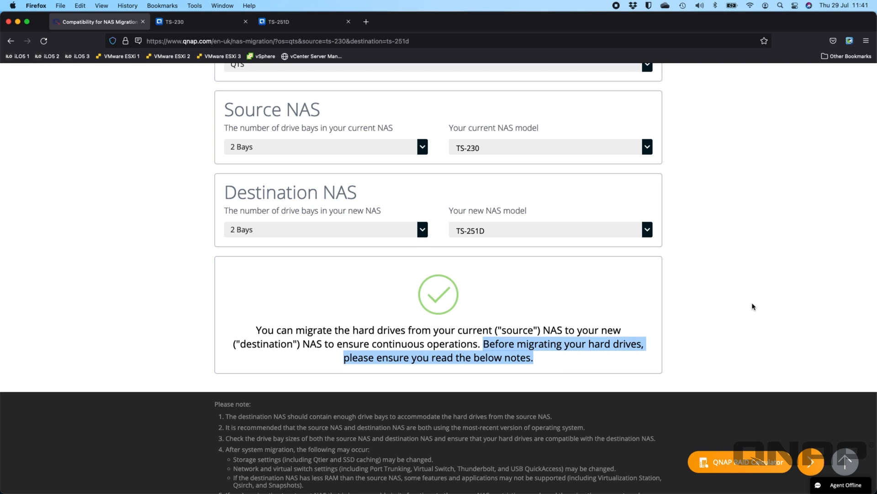
{"action": "scroll", "scroll_direction": "down", "scroll_amount": 3}
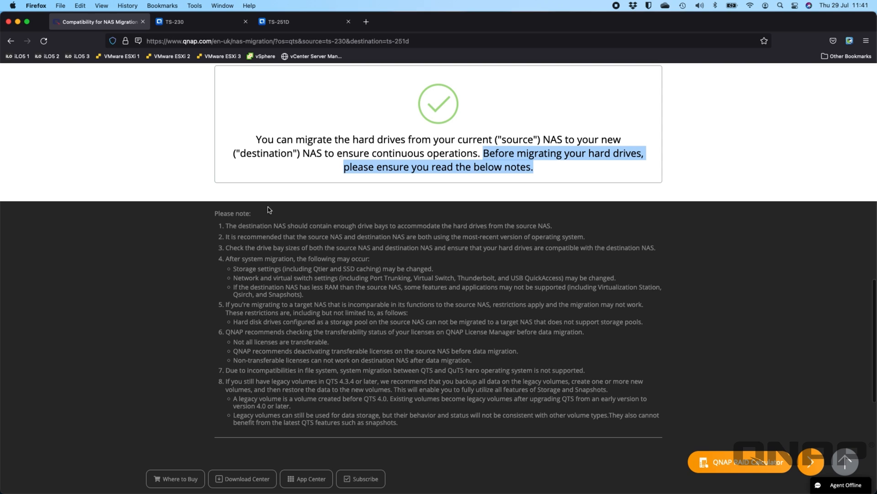
{"action": "mouse_move", "coordinate": [123, 337]}
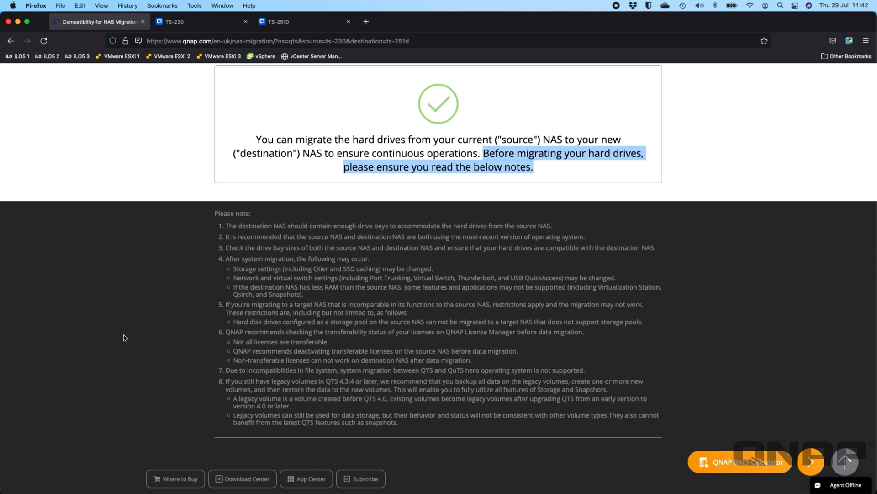
{"action": "mouse_move", "coordinate": [334, 268]}
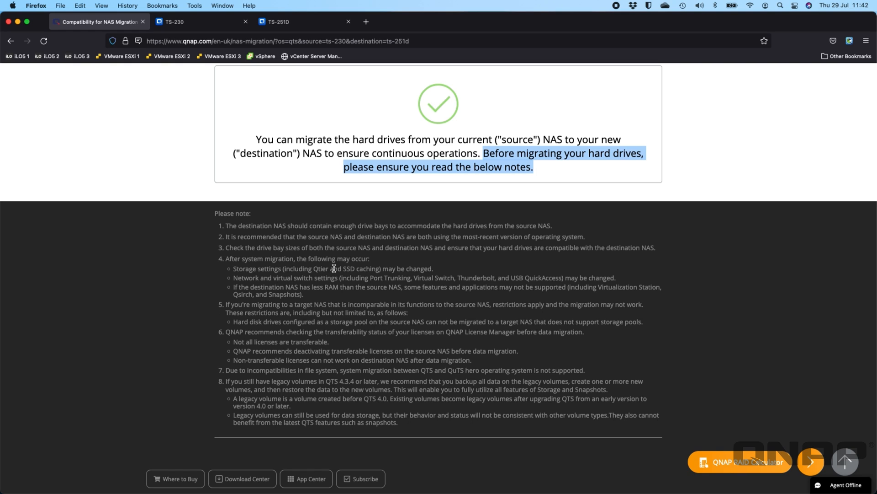
{"action": "mouse_move", "coordinate": [192, 250]}
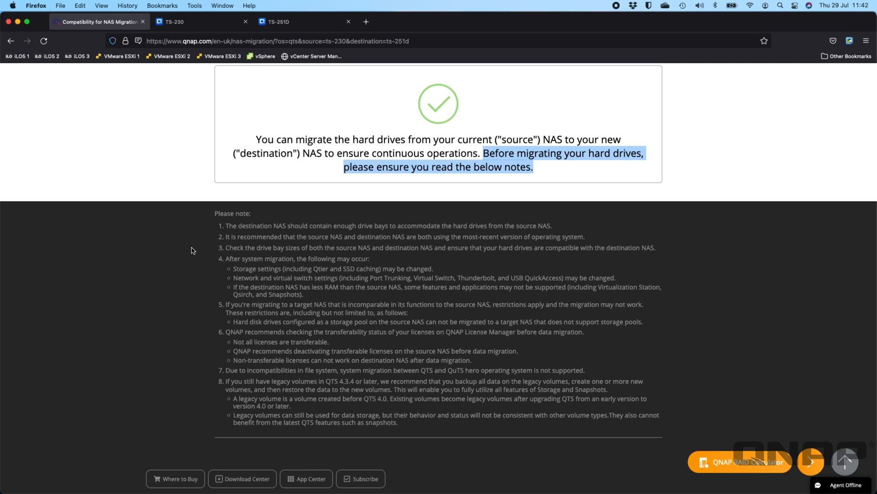
{"action": "mouse_move", "coordinate": [289, 255]}
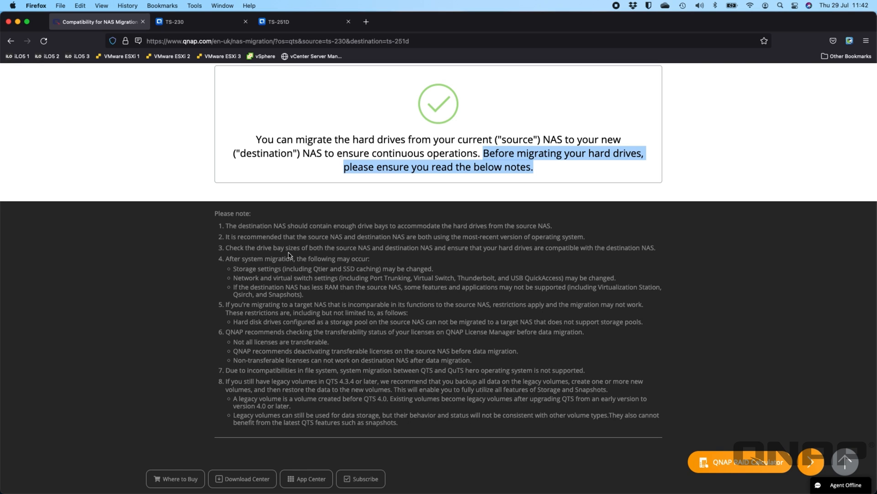
{"action": "mouse_move", "coordinate": [322, 395]}
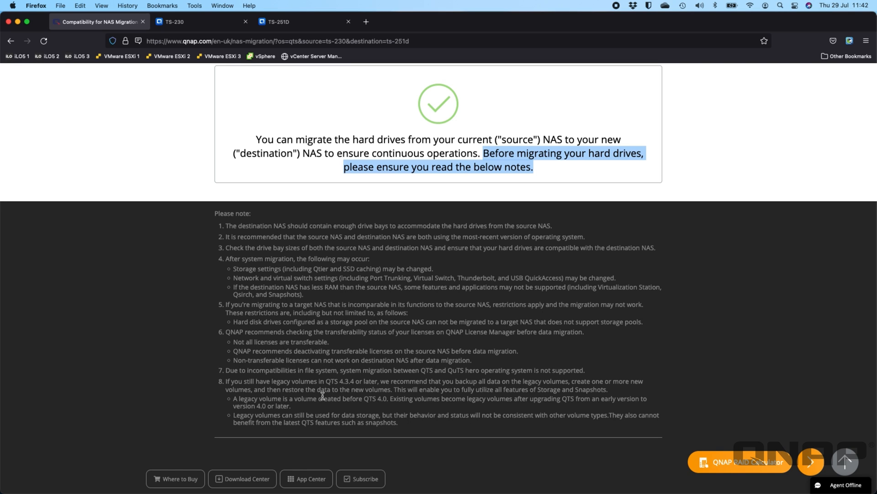
{"action": "mouse_move", "coordinate": [149, 354]}
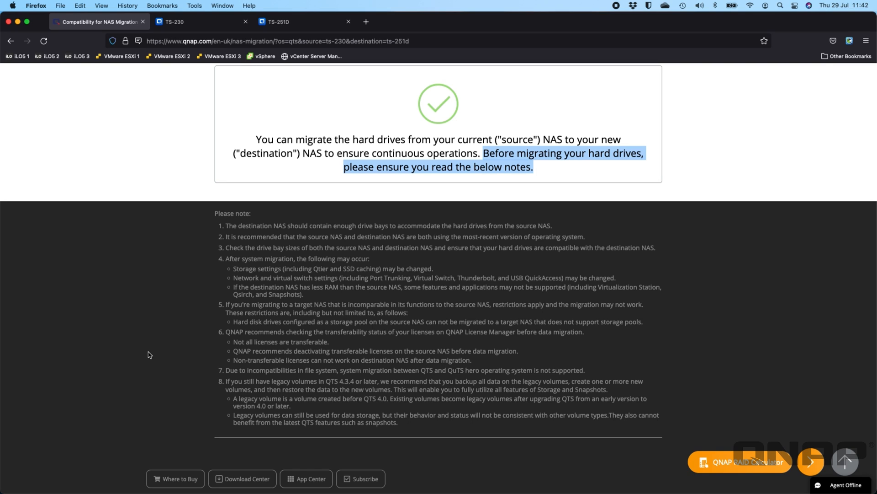
{"action": "mouse_move", "coordinate": [264, 313]}
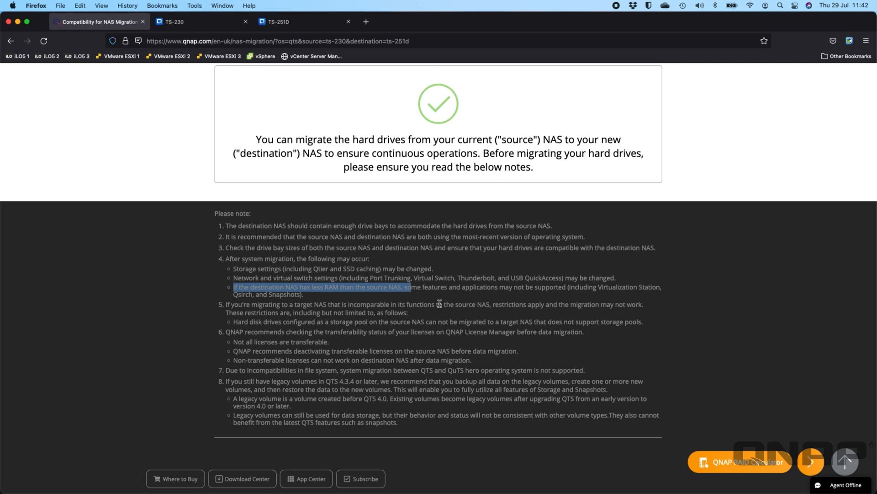
{"action": "mouse_move", "coordinate": [458, 302]}
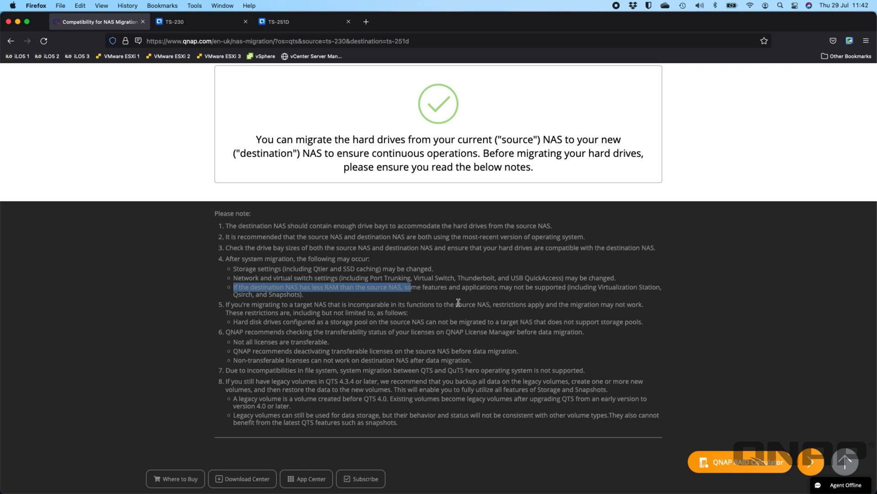
{"action": "mouse_move", "coordinate": [187, 292]}
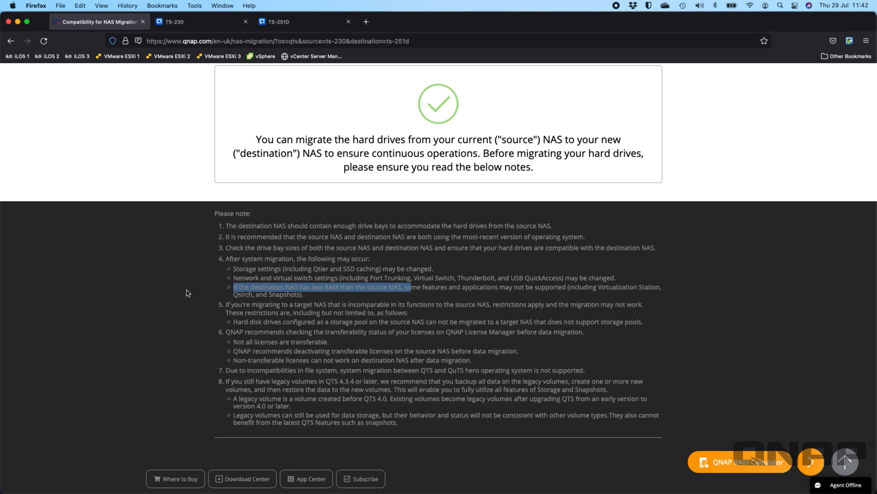
{"action": "left_click", "coordinate": [180, 292]}
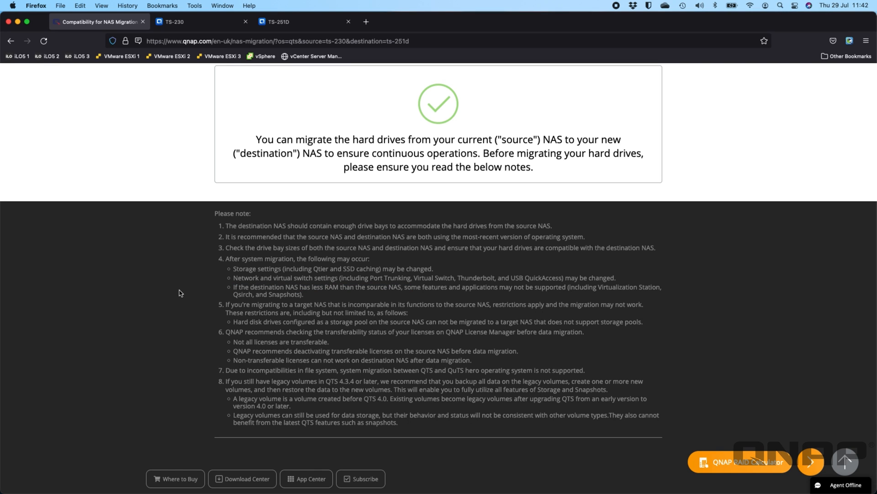
{"action": "scroll", "scroll_direction": "down", "scroll_amount": 3}
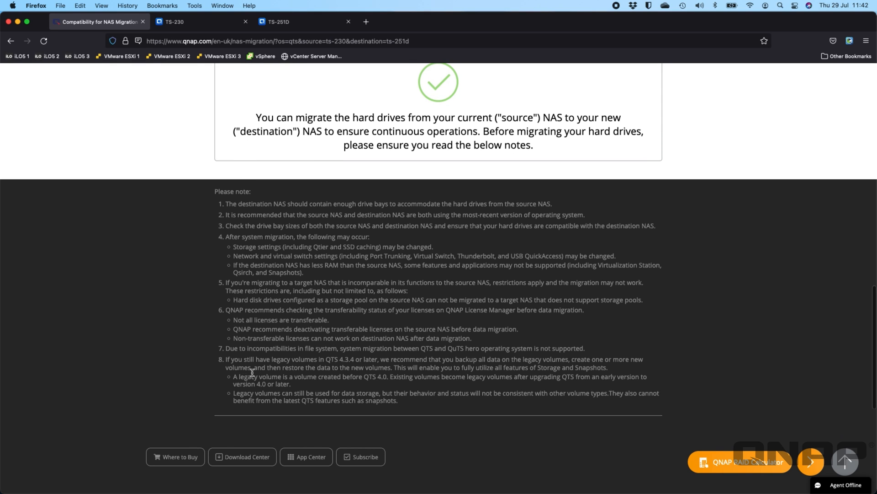
{"action": "mouse_move", "coordinate": [300, 362]}
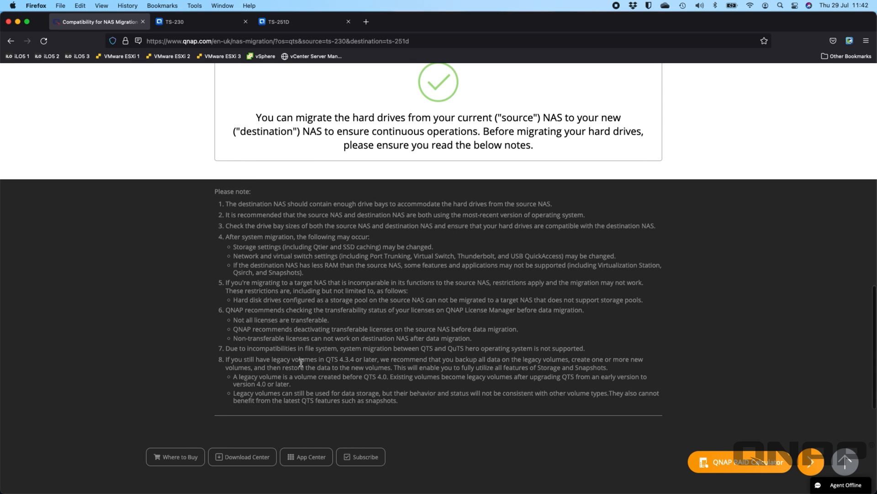
{"action": "mouse_move", "coordinate": [357, 366]}
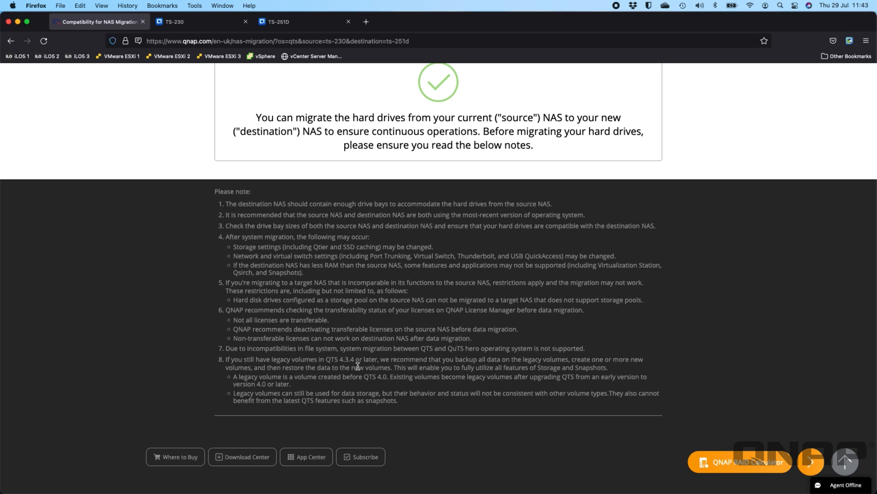
{"action": "mouse_move", "coordinate": [359, 384]}
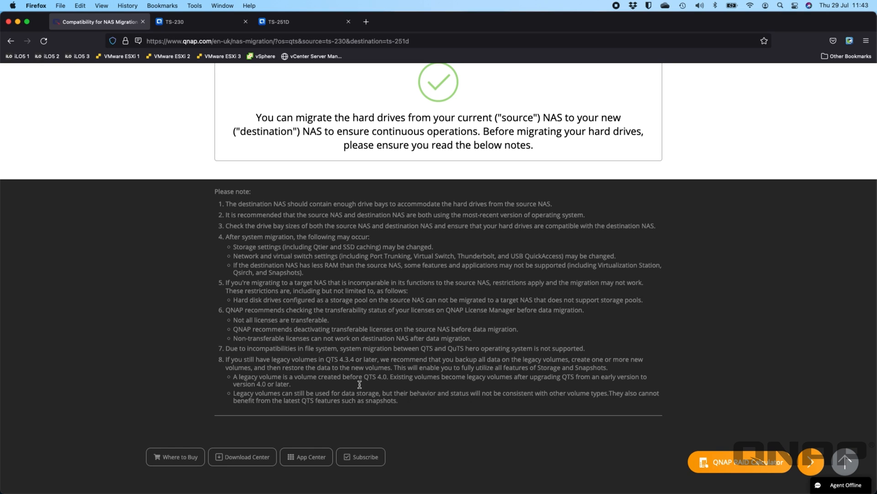
{"action": "mouse_move", "coordinate": [412, 382]}
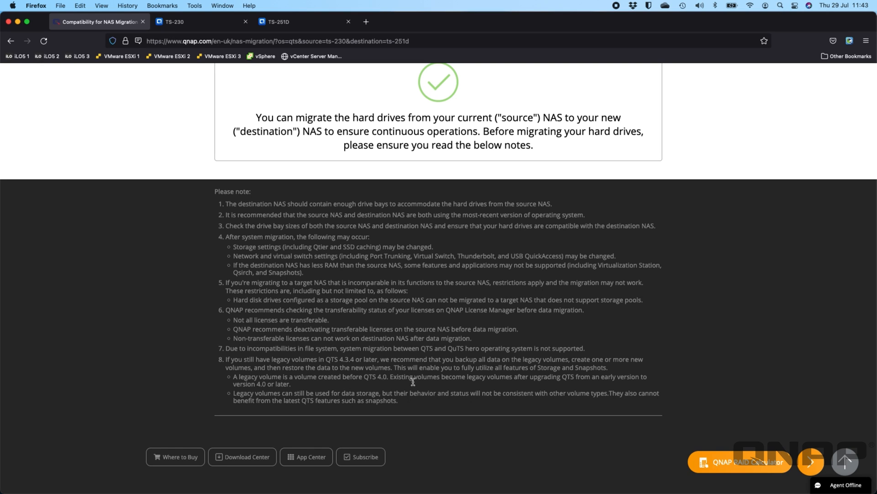
{"action": "scroll", "scroll_direction": "down", "scroll_amount": 3}
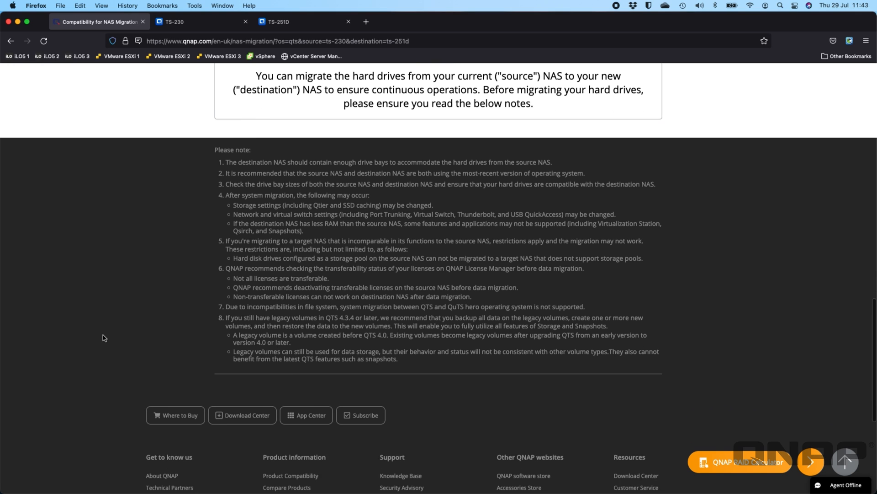
{"action": "scroll", "scroll_direction": "up", "scroll_amount": 3}
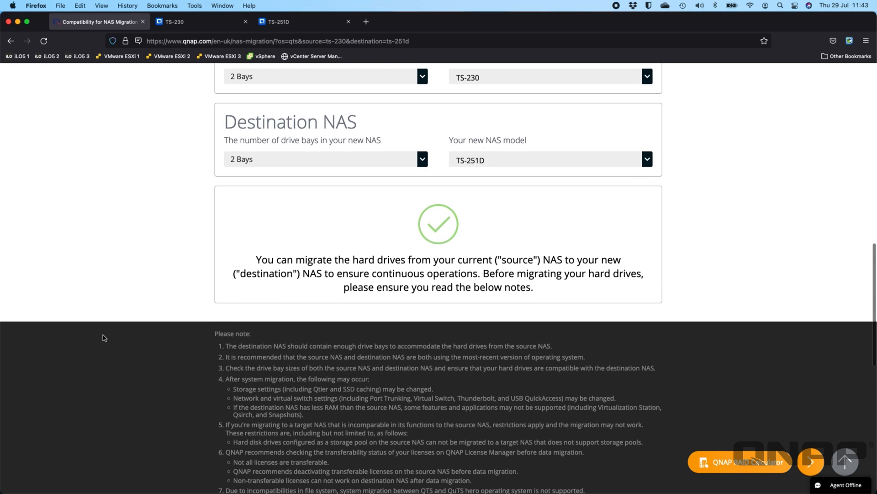
{"action": "scroll", "scroll_direction": "up", "scroll_amount": 3}
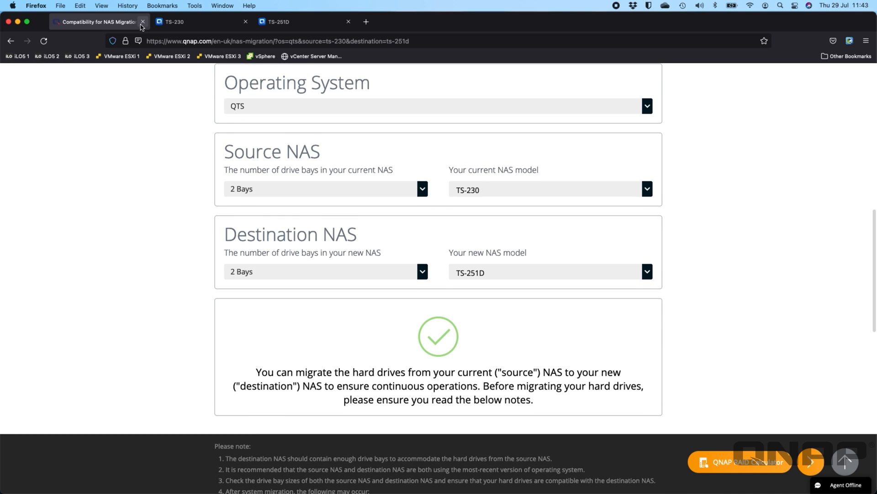
Close the compatibility tab, view Public's Test folders in File Station, and open Control Panel
{"action": "left_click", "coordinate": [143, 22]}
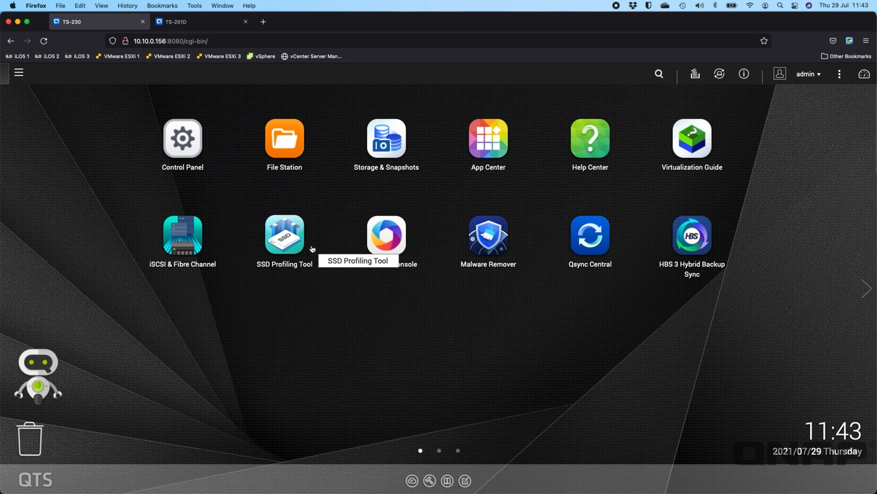
{"action": "left_click", "coordinate": [284, 138]}
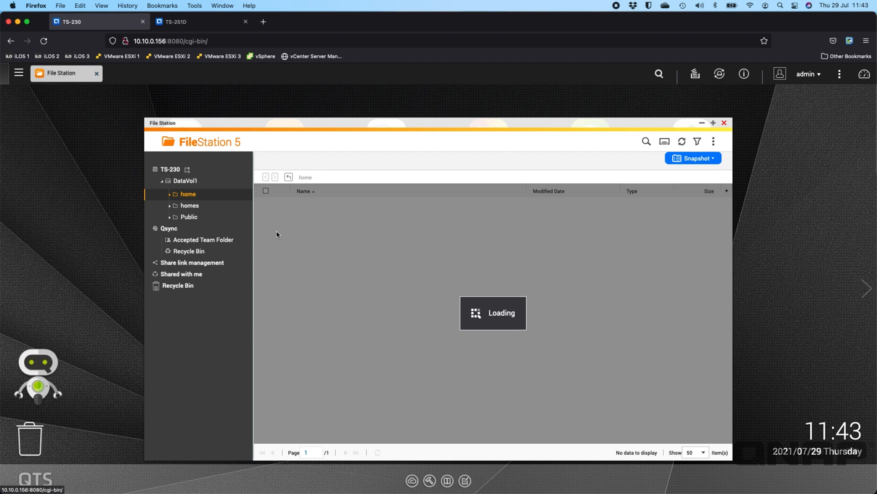
{"action": "left_click", "coordinate": [189, 217]}
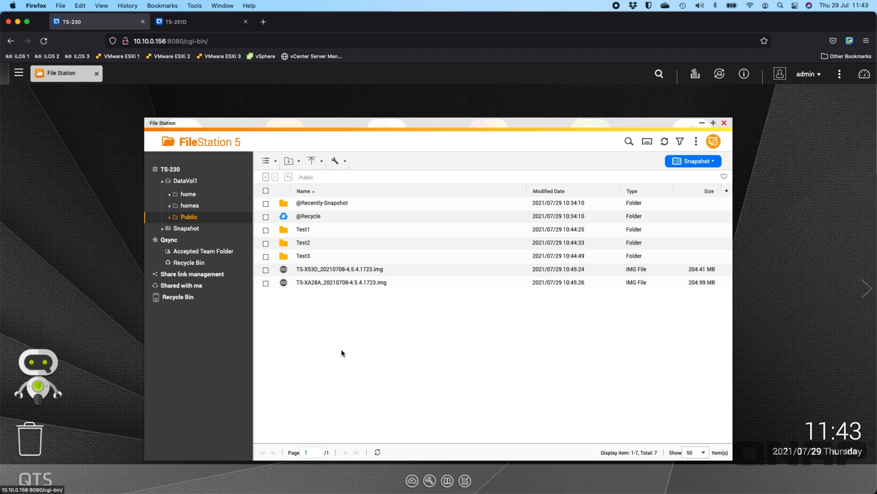
{"action": "left_click", "coordinate": [18, 73]}
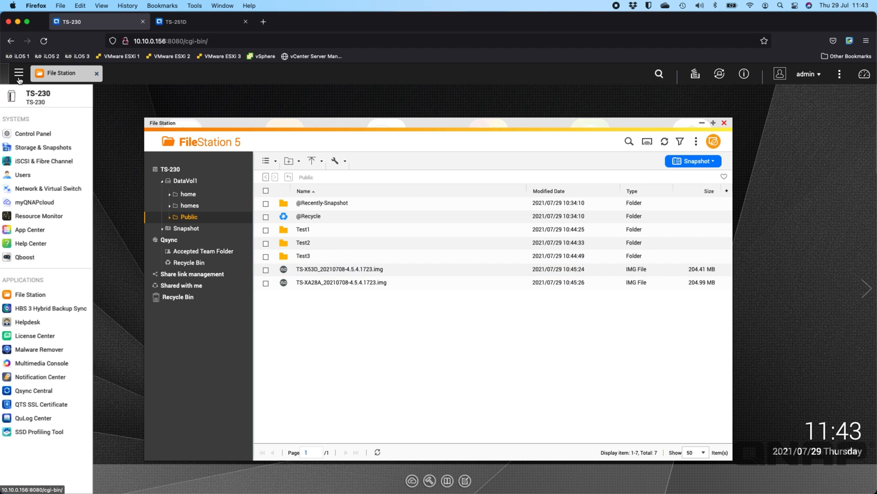
{"action": "left_click", "coordinate": [33, 133]}
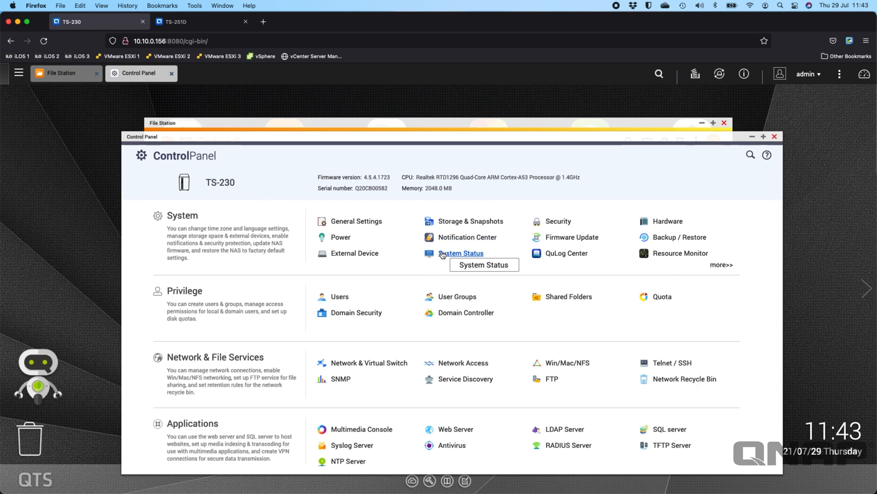
Create the local user 'youtube' and decline Firefox's offer to save the login
{"action": "left_click", "coordinate": [338, 296]}
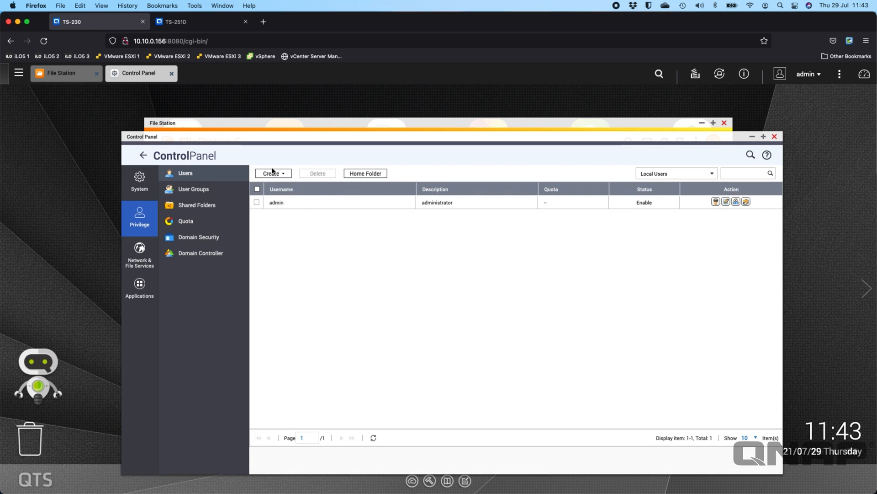
{"action": "left_click", "coordinate": [270, 173]}
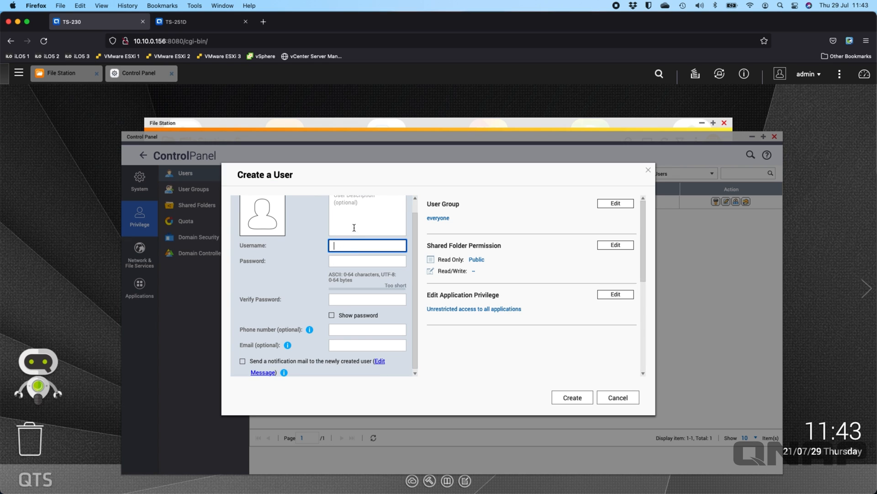
{"action": "type", "text": "yout"}
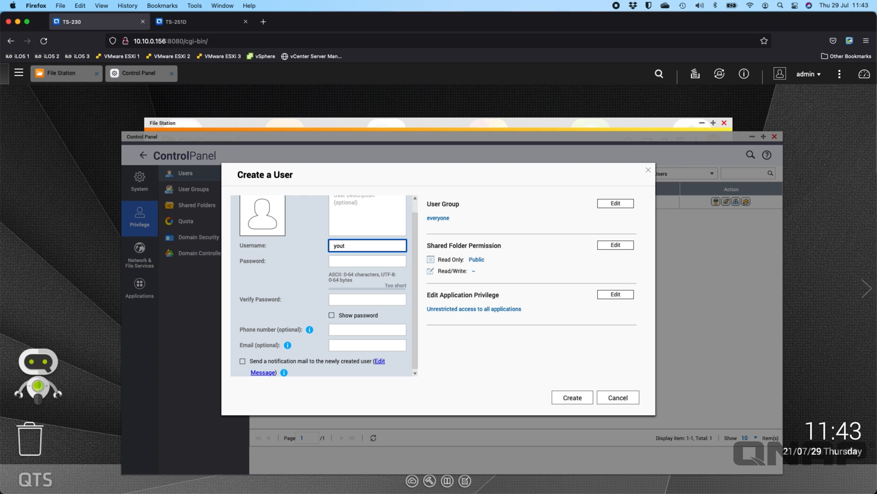
{"action": "left_click", "coordinate": [367, 261]}
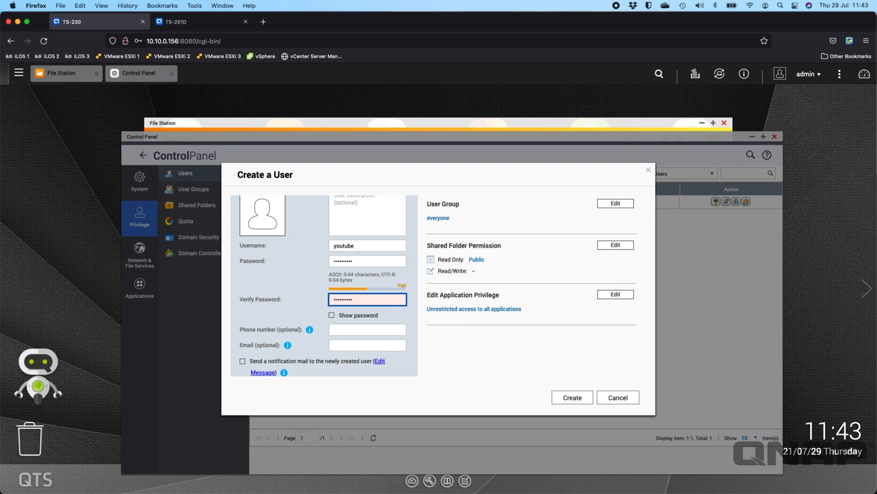
{"action": "left_click", "coordinate": [571, 397]}
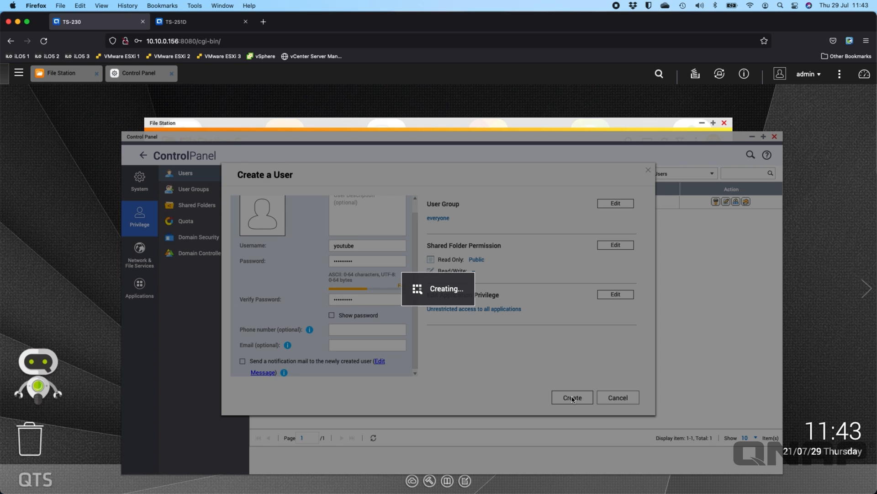
{"action": "mouse_move", "coordinate": [448, 382]}
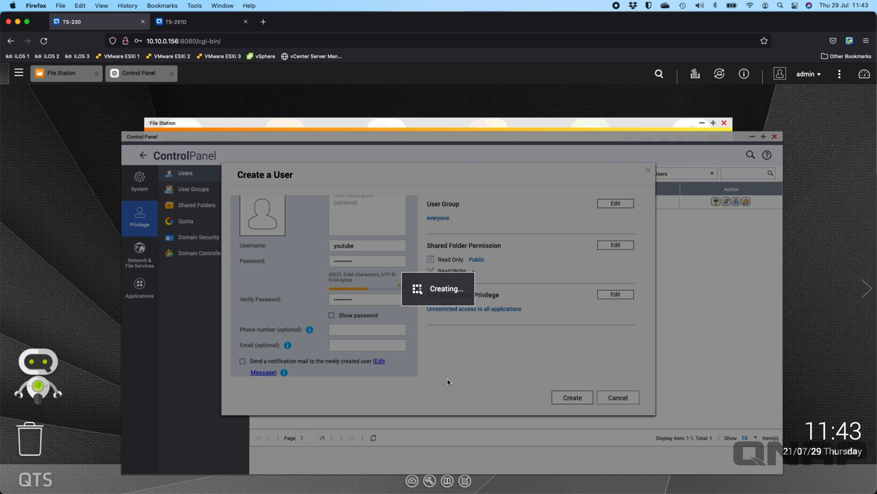
{"action": "left_click", "coordinate": [571, 397]}
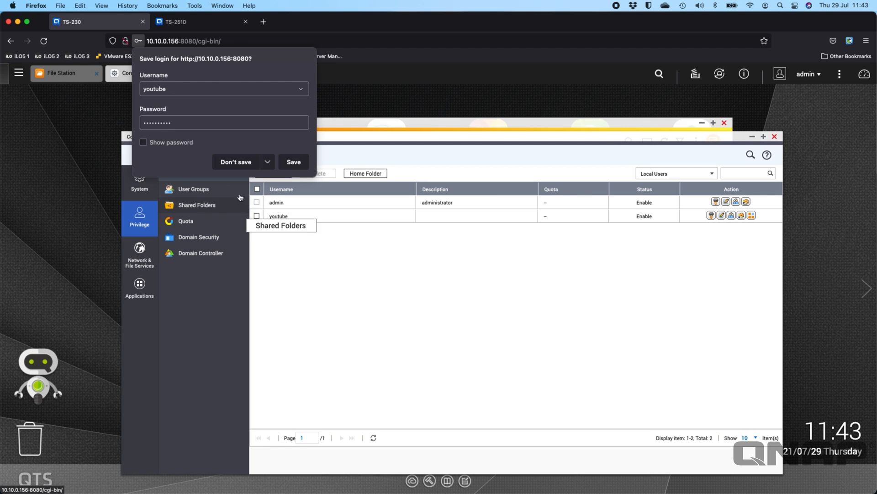
{"action": "left_click", "coordinate": [236, 161]}
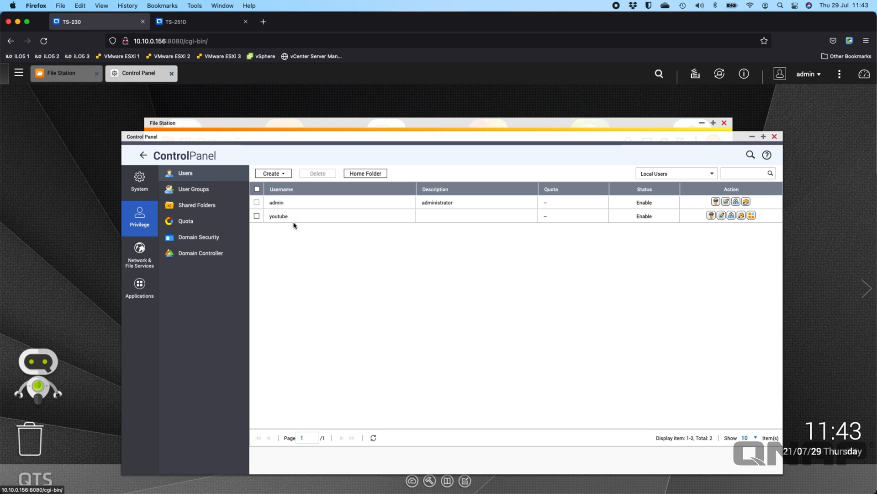
{"action": "mouse_move", "coordinate": [568, 258]}
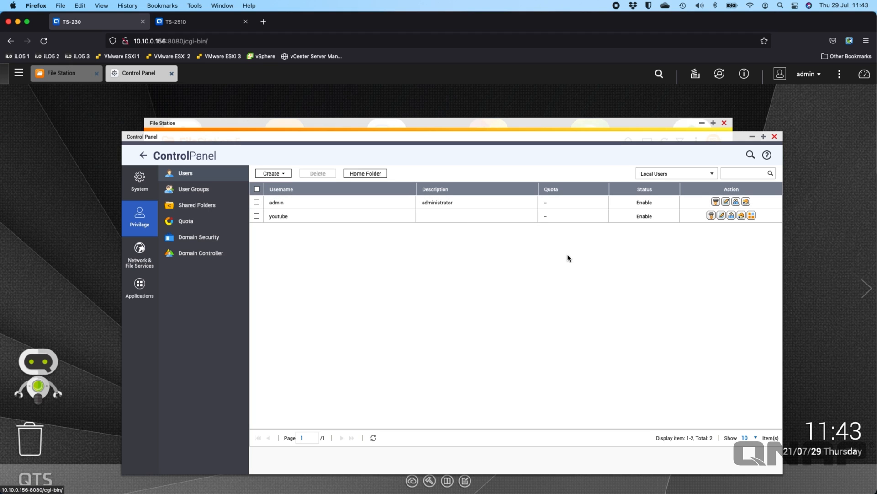
{"action": "mouse_move", "coordinate": [480, 218]}
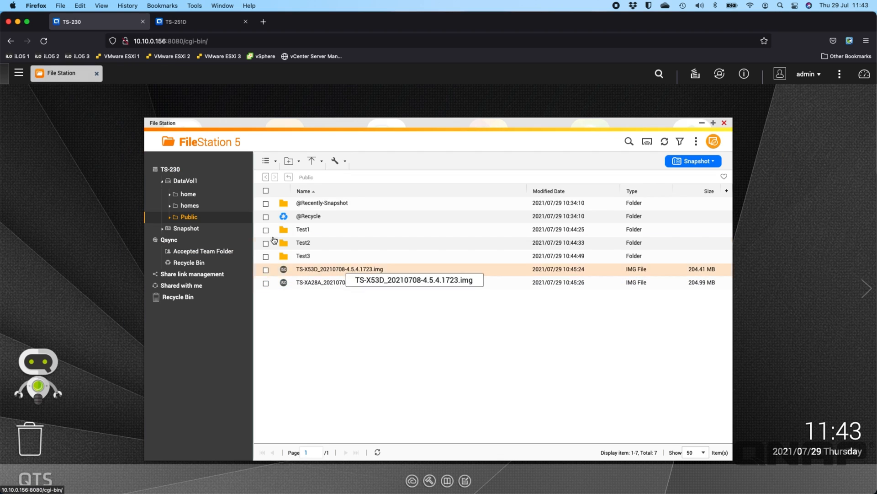
{"action": "mouse_move", "coordinate": [478, 456]}
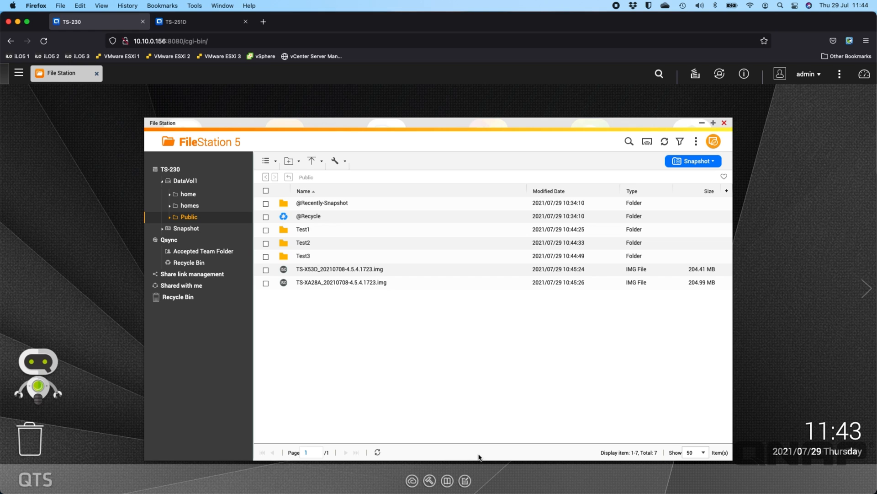
{"action": "mouse_move", "coordinate": [60, 412]}
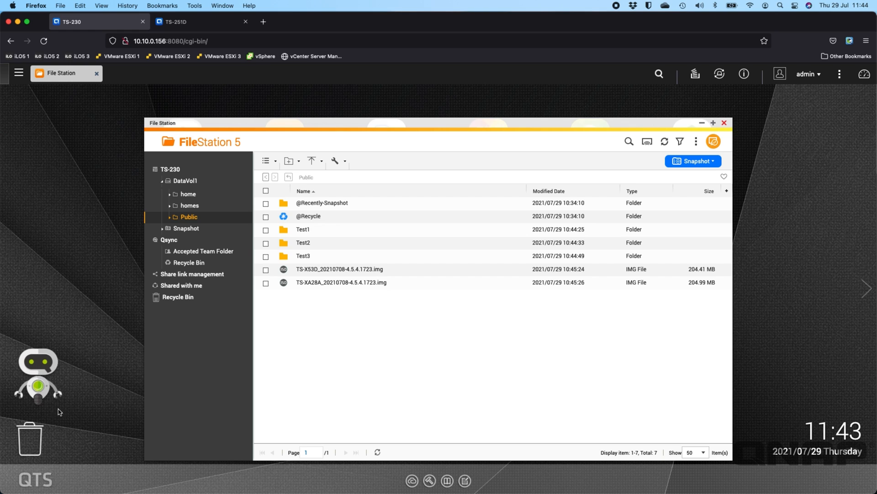
{"action": "mouse_move", "coordinate": [723, 122]}
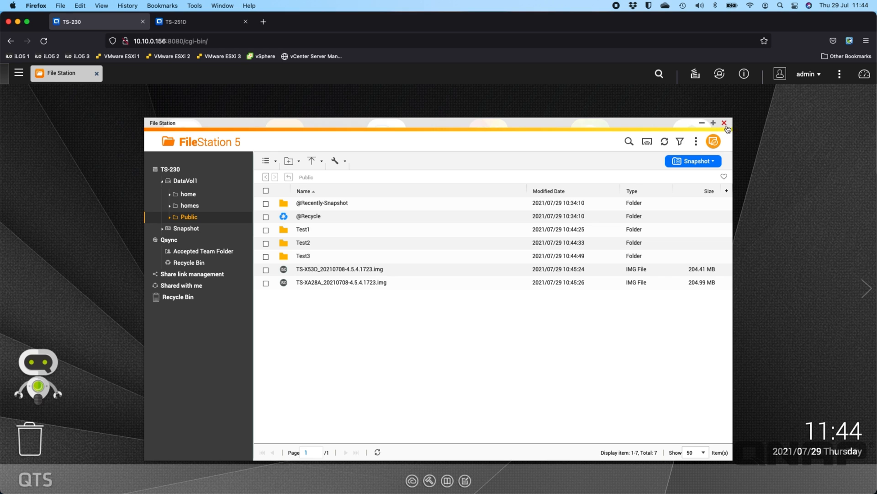
Close the File Station window showing the Public folder
{"action": "left_click", "coordinate": [723, 122]}
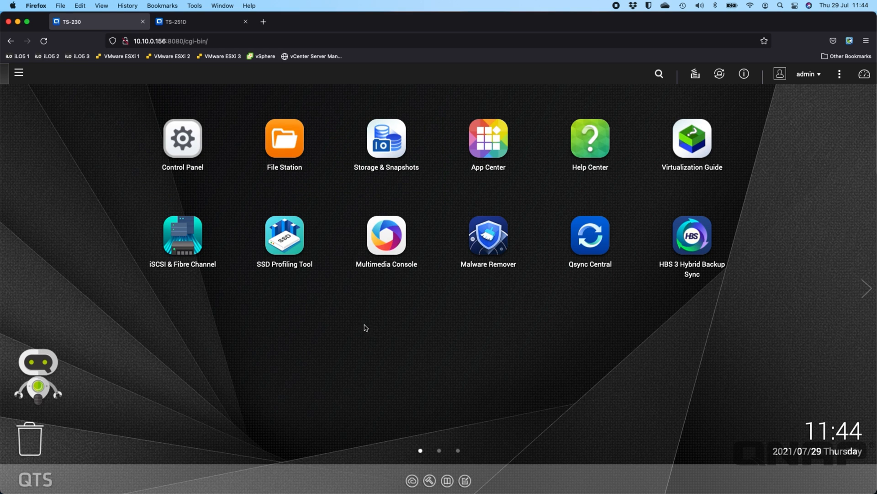
{"action": "mouse_move", "coordinate": [499, 442]}
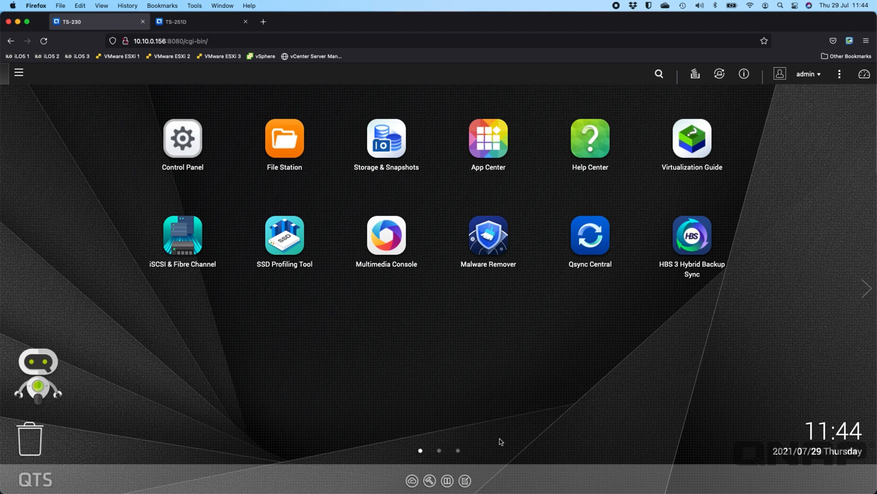
{"action": "mouse_move", "coordinate": [352, 345]}
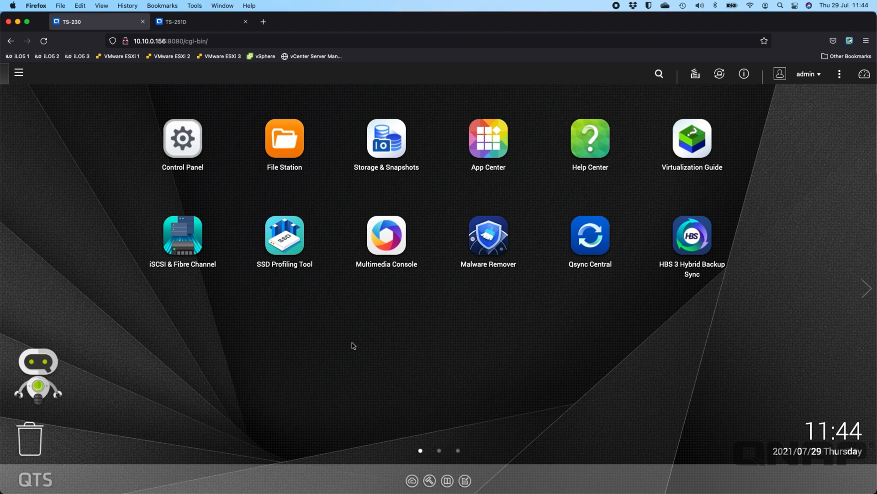
{"action": "mouse_move", "coordinate": [362, 326]}
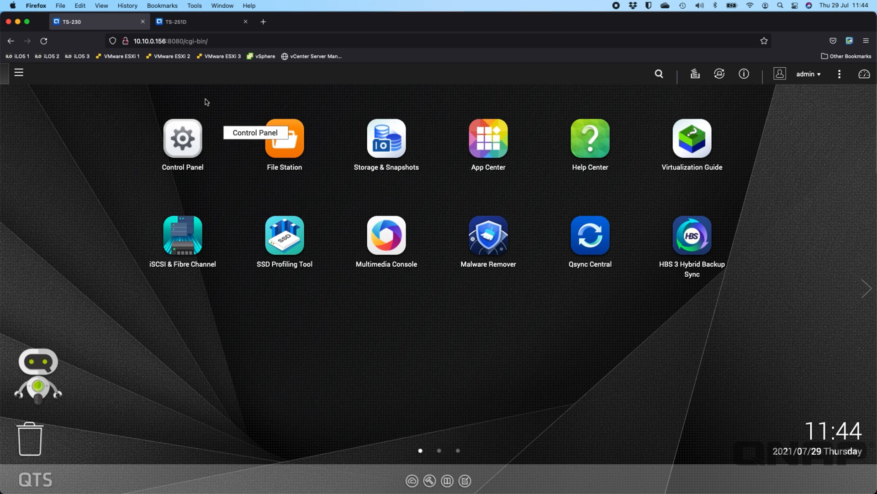
Switch between the TS-251D welcome page and the TS-230 Control Panel tabs
{"action": "left_click", "coordinate": [201, 22]}
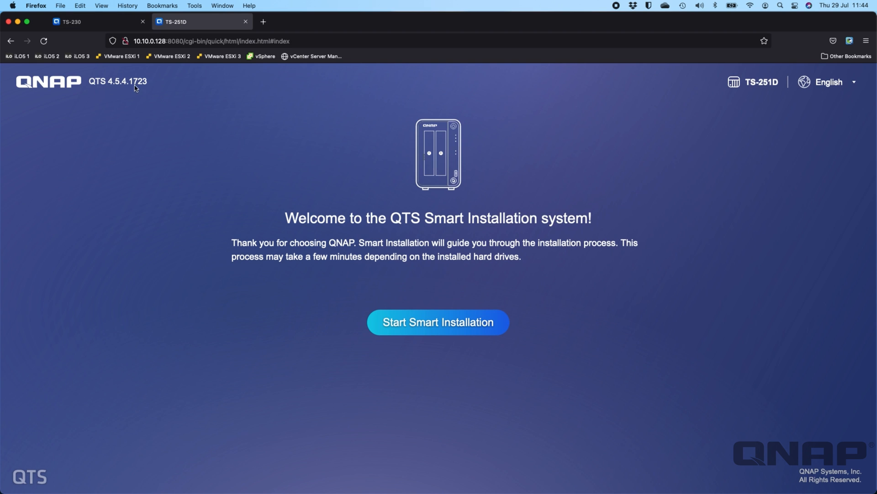
{"action": "left_click", "coordinate": [73, 22]}
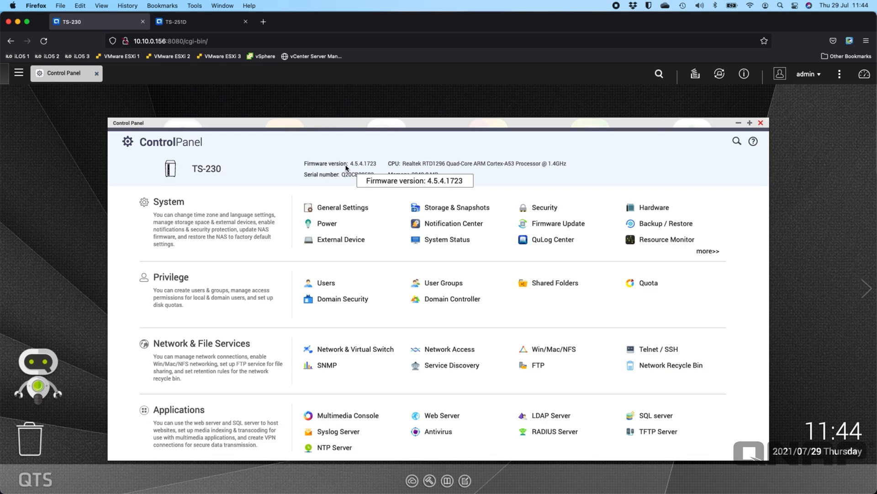
{"action": "mouse_move", "coordinate": [348, 170]}
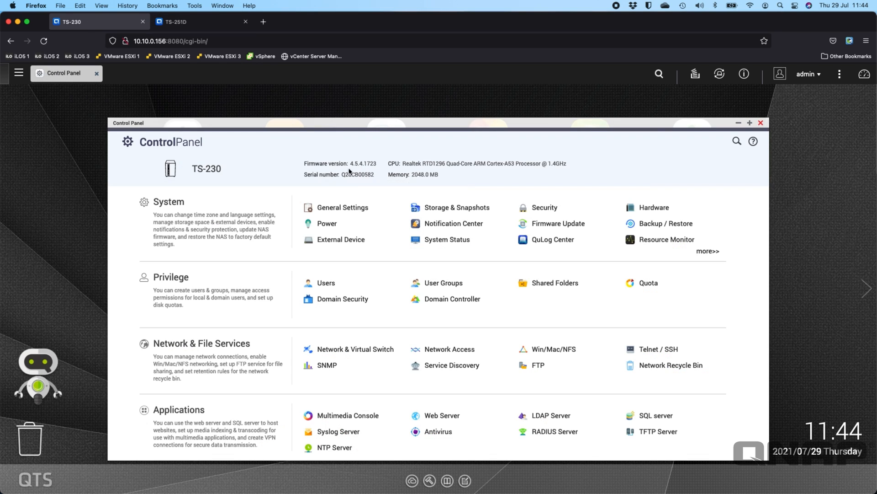
{"action": "mouse_move", "coordinate": [362, 164]}
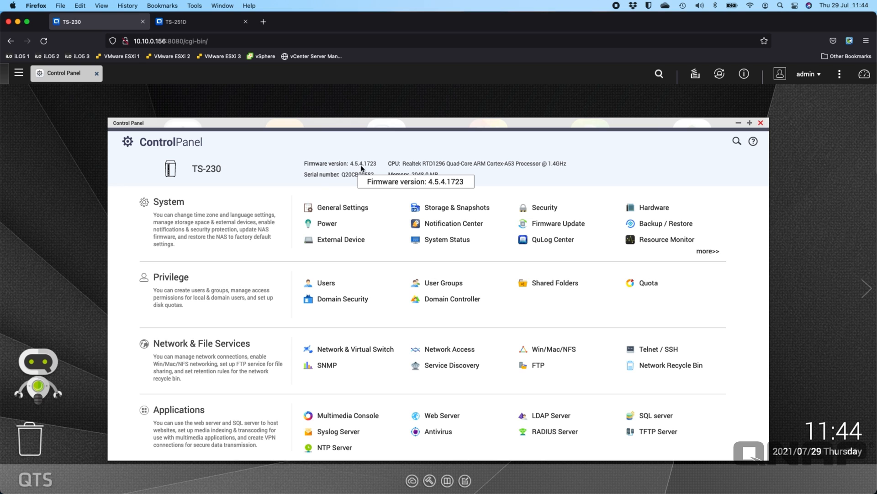
{"action": "left_click", "coordinate": [202, 21]}
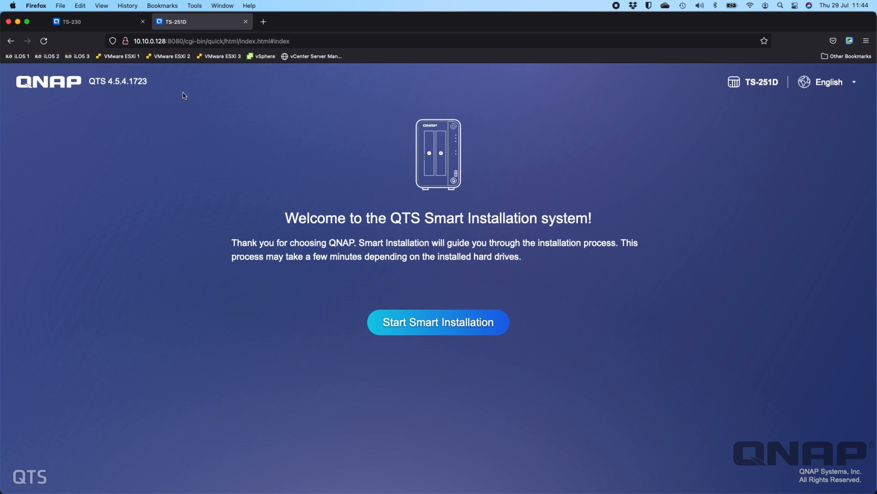
{"action": "mouse_move", "coordinate": [161, 84]}
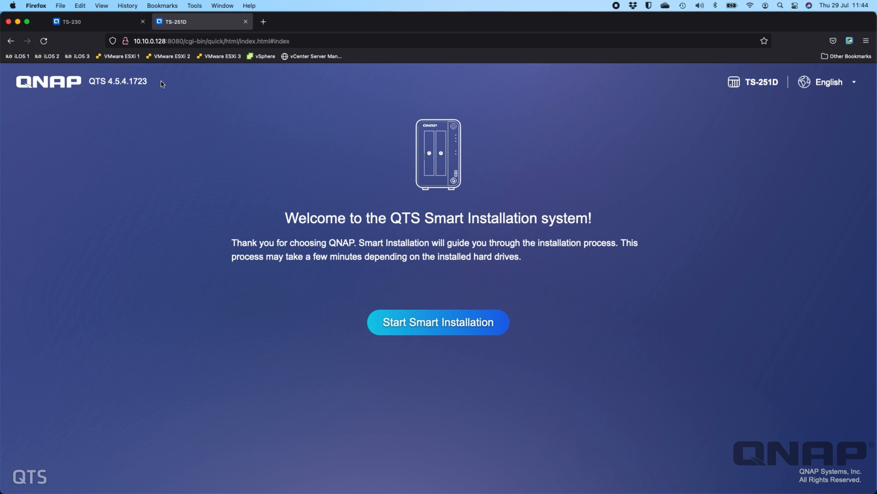
{"action": "mouse_move", "coordinate": [96, 98]}
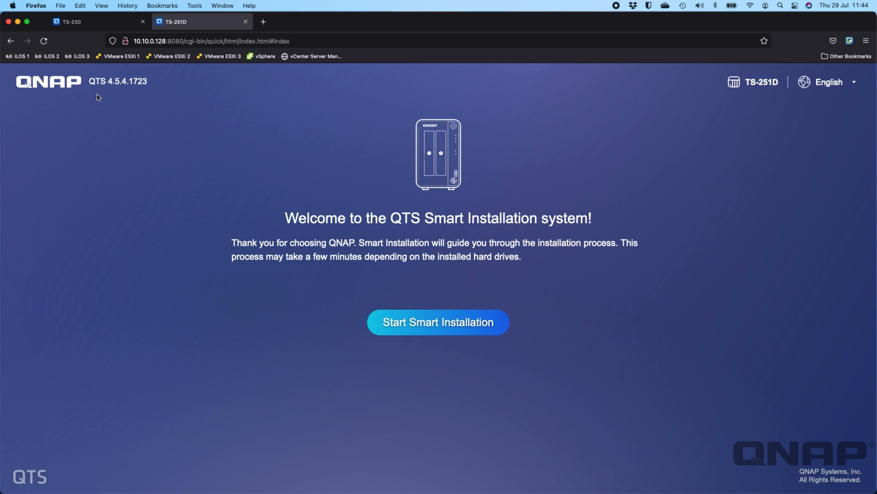
{"action": "mouse_move", "coordinate": [153, 84]}
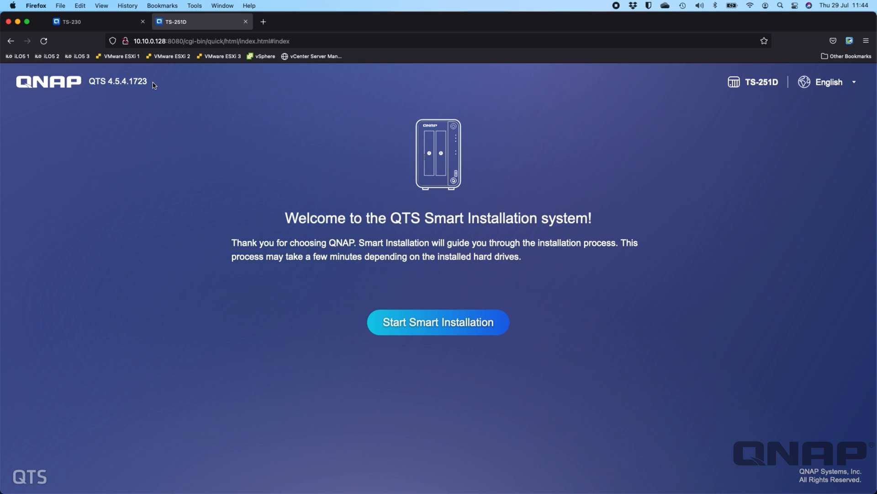
{"action": "mouse_move", "coordinate": [192, 169]}
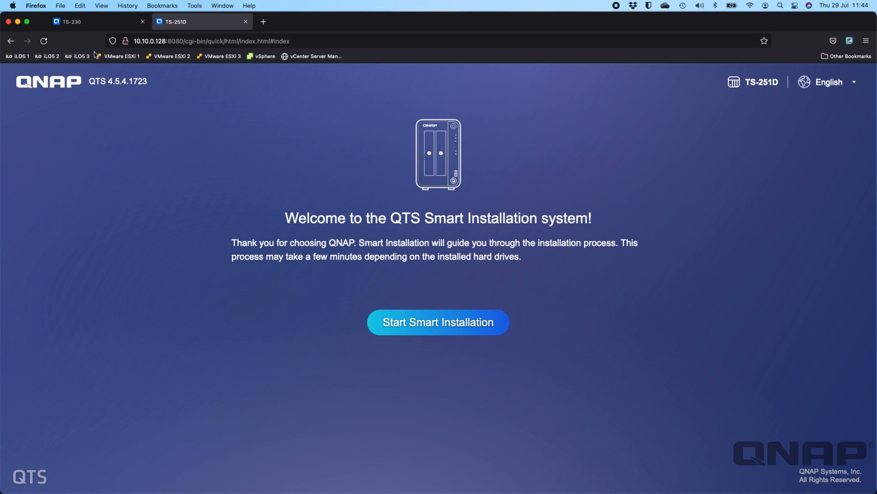
{"action": "mouse_move", "coordinate": [142, 100]}
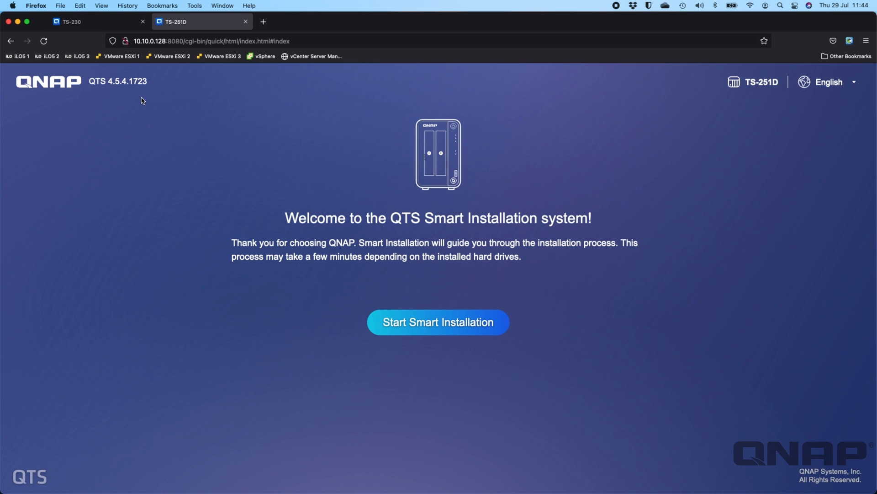
{"action": "mouse_move", "coordinate": [84, 21]}
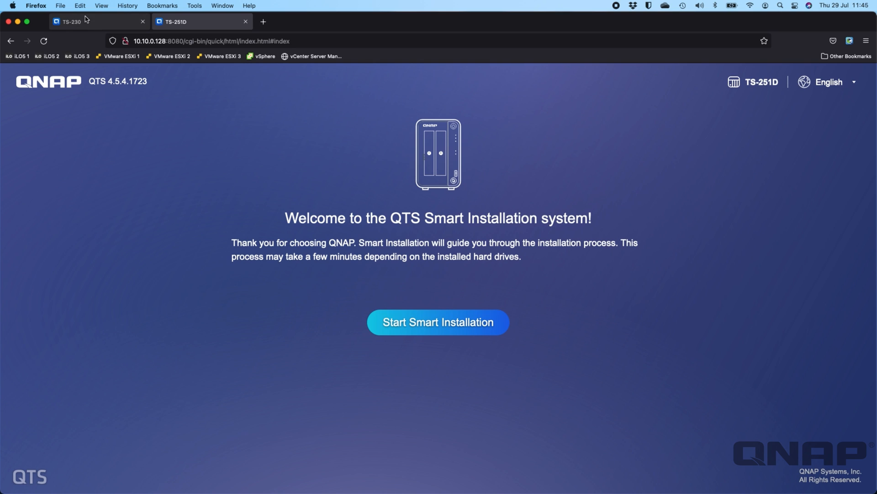
{"action": "mouse_move", "coordinate": [122, 26]}
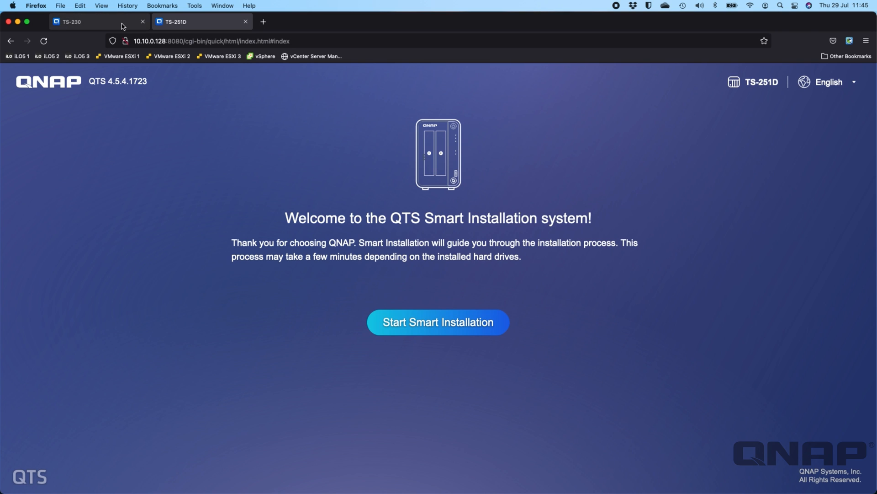
{"action": "left_click", "coordinate": [95, 22]}
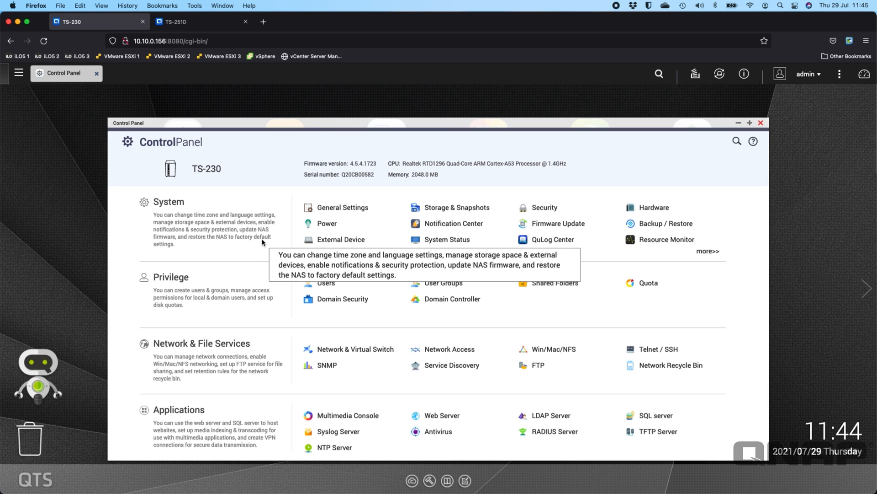
{"action": "mouse_move", "coordinate": [443, 283]}
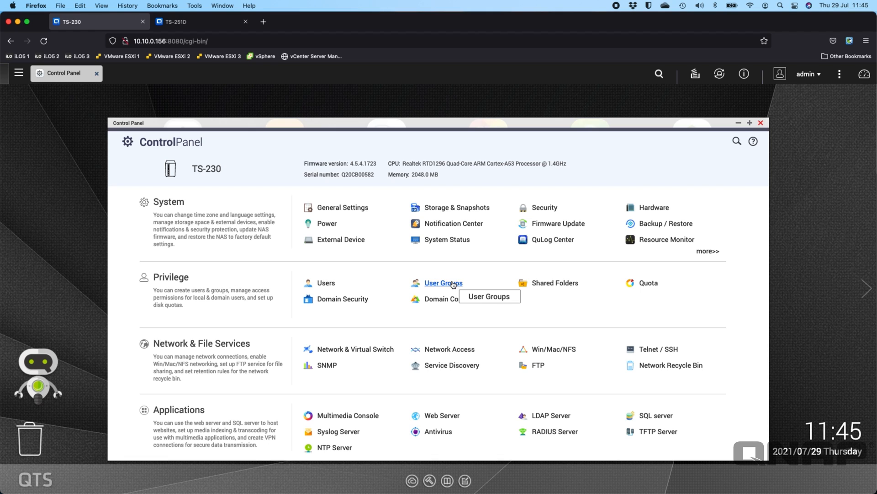
{"action": "mouse_move", "coordinate": [532, 265]}
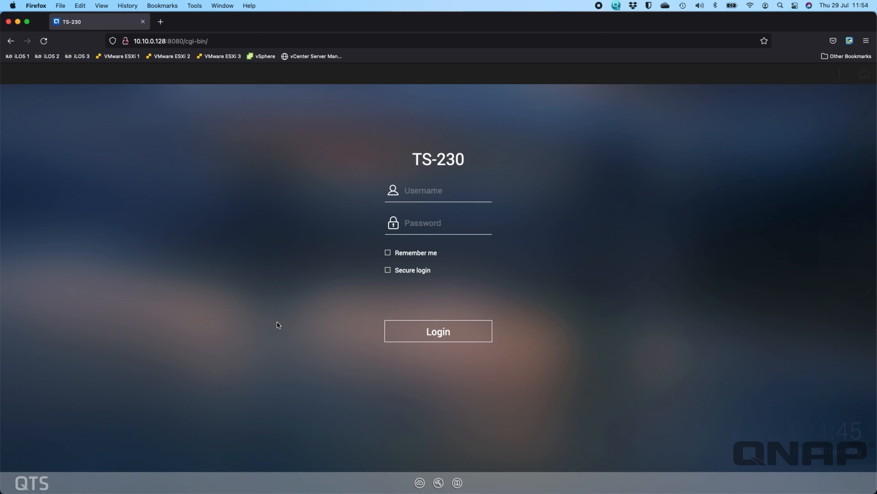
Log in to the NAS with username admin and its password
{"action": "left_click", "coordinate": [439, 191]}
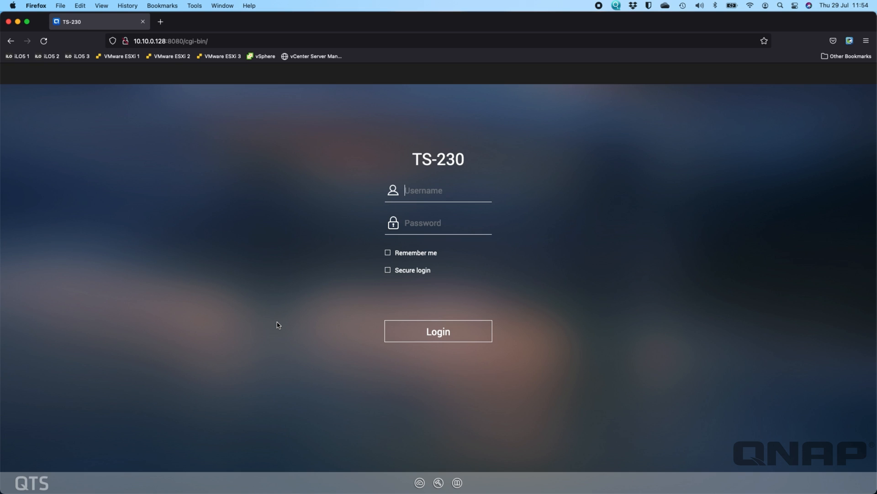
{"action": "mouse_move", "coordinate": [406, 187]}
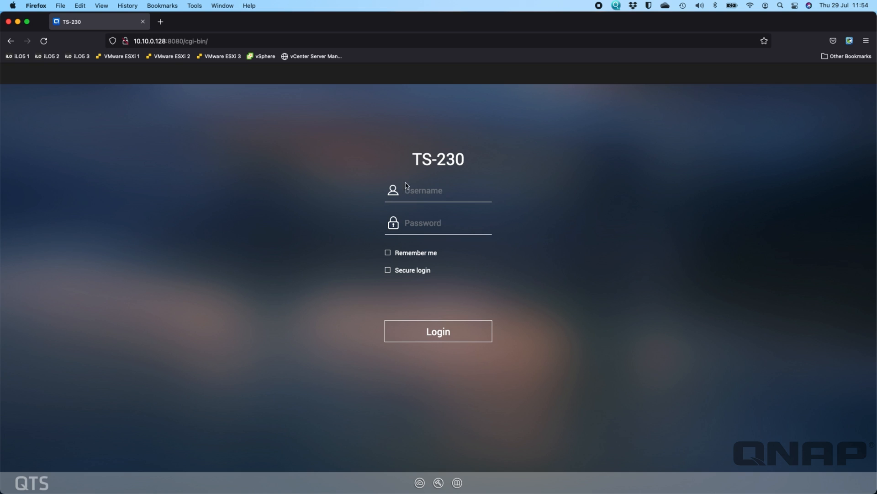
{"action": "mouse_move", "coordinate": [436, 168]}
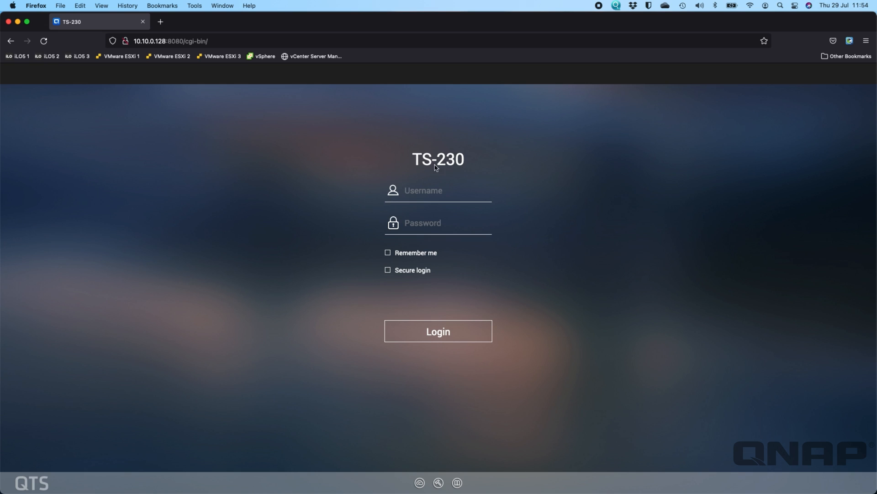
{"action": "left_click", "coordinate": [438, 190]}
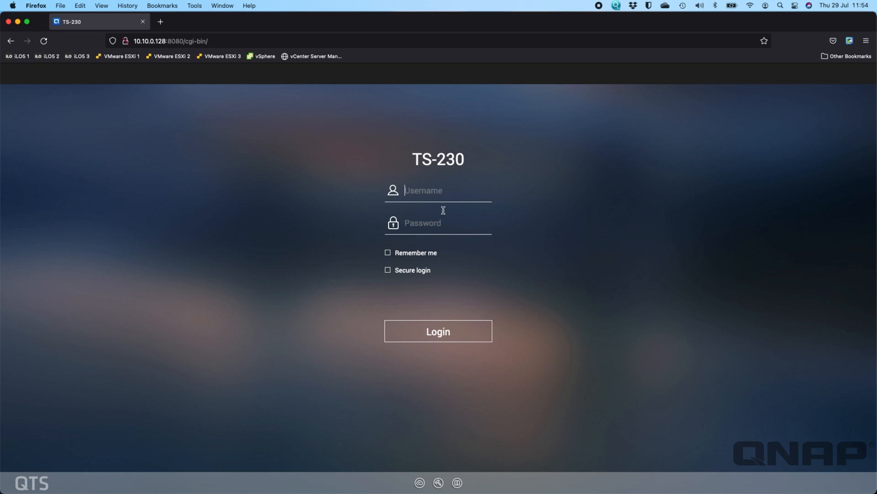
{"action": "mouse_move", "coordinate": [412, 165]}
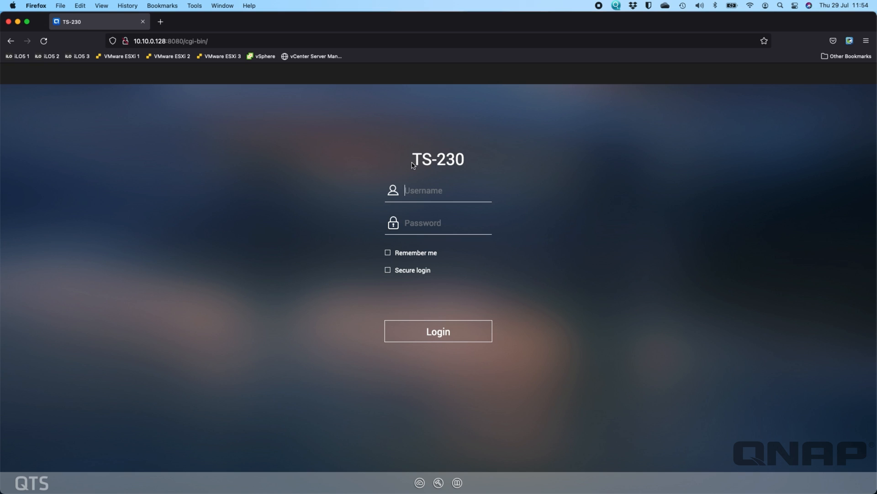
{"action": "mouse_move", "coordinate": [457, 173]}
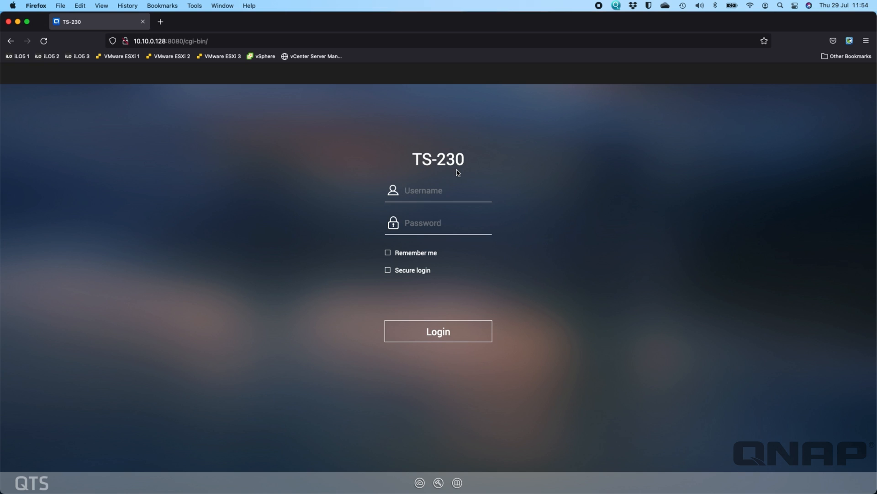
{"action": "left_click", "coordinate": [438, 190]}
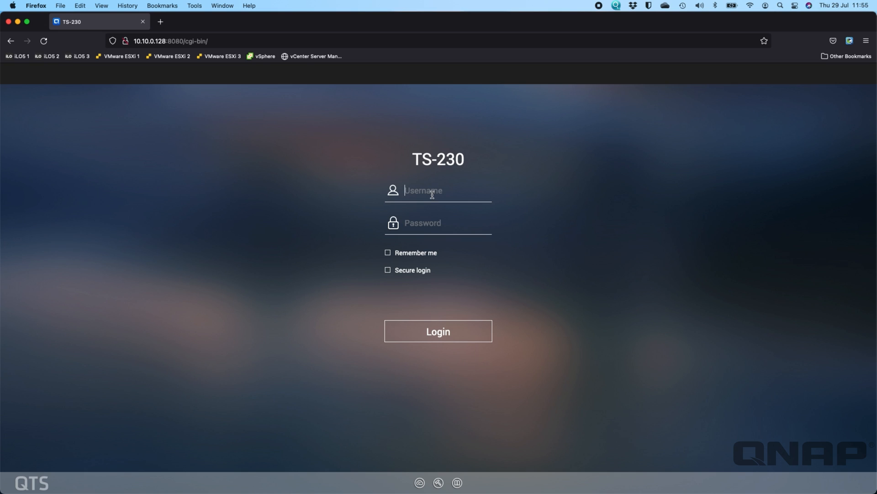
{"action": "type", "text": "admin"}
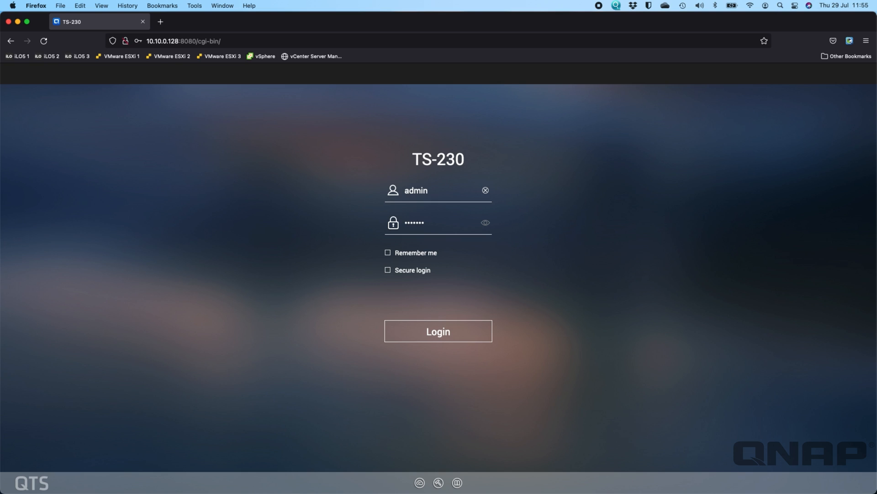
{"action": "left_click", "coordinate": [438, 331]}
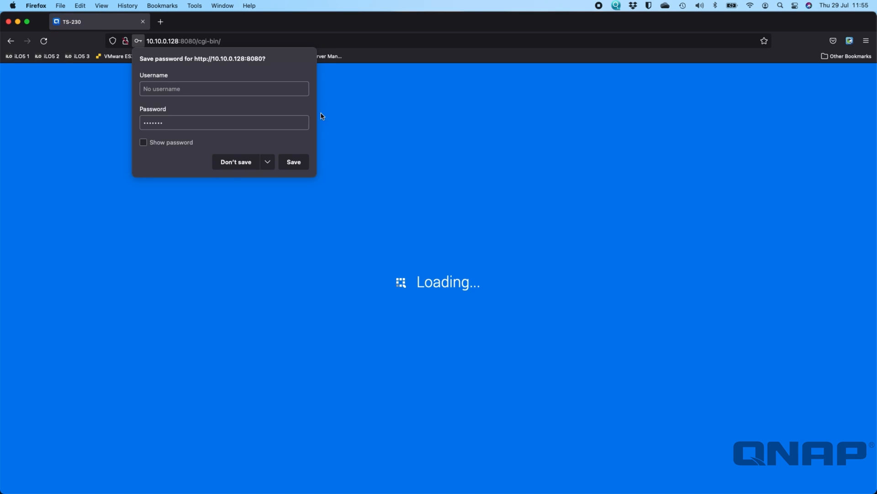
Decline Firefox's password save and dismiss the startup security notifications
{"action": "left_click", "coordinate": [236, 162]}
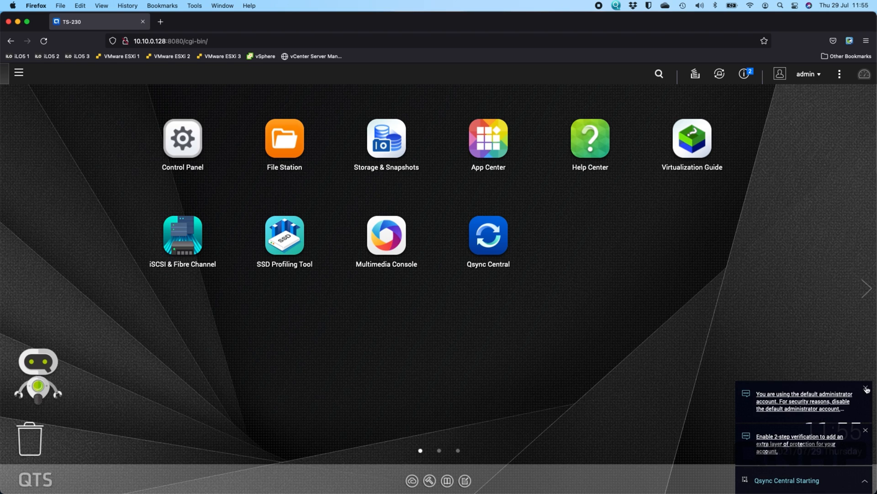
{"action": "left_click", "coordinate": [867, 389]}
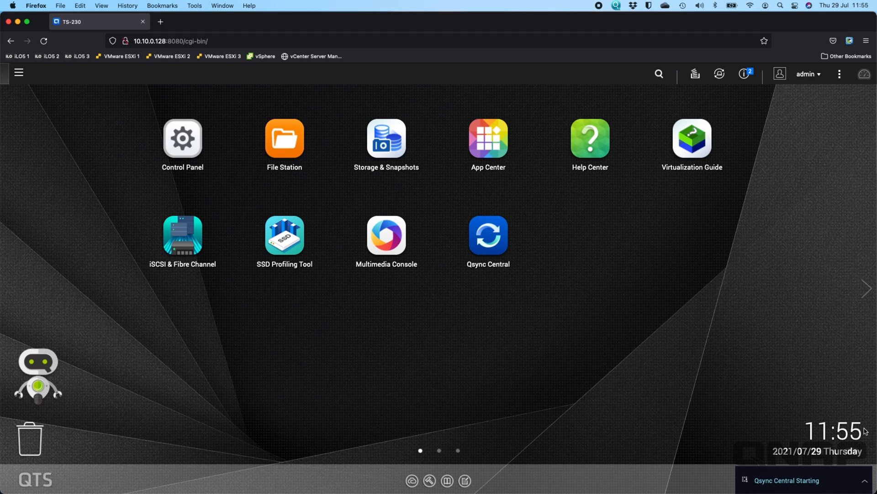
{"action": "mouse_move", "coordinate": [866, 483]}
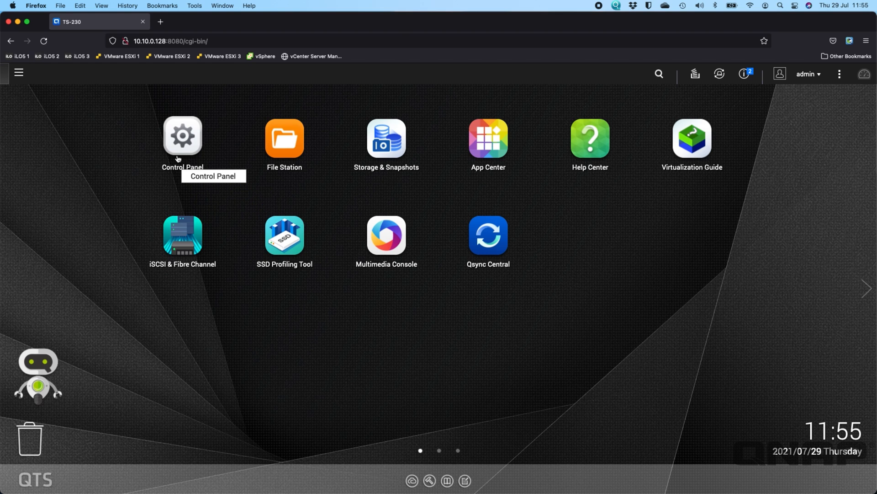
Review System Status showing model TS-251D with firmware 4.5.4.1723, then close it
{"action": "left_click", "coordinate": [182, 136]}
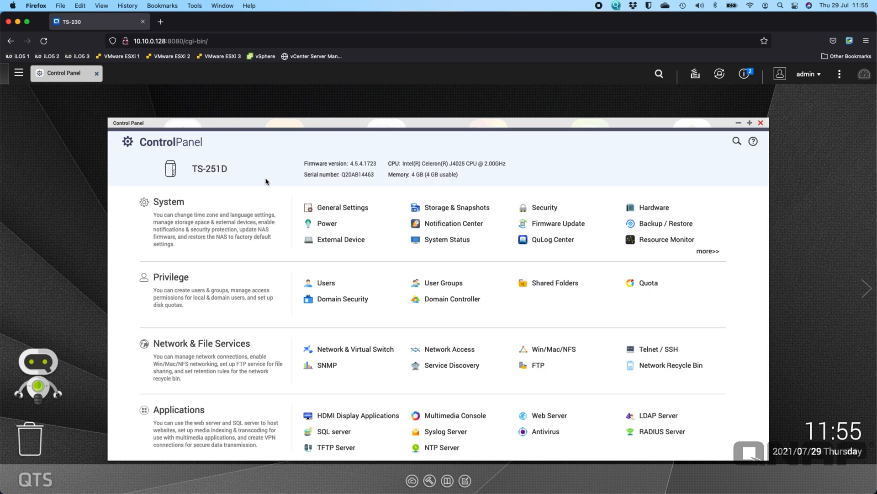
{"action": "left_click", "coordinate": [446, 239]}
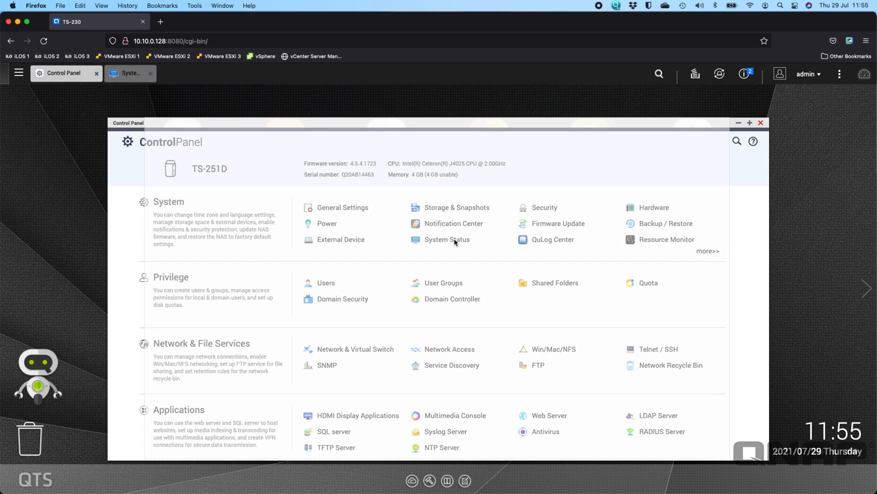
{"action": "left_click", "coordinate": [447, 239]}
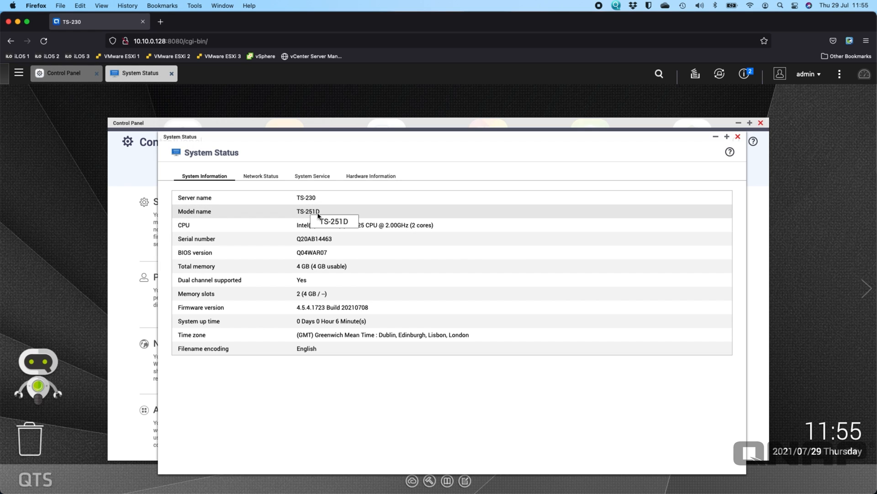
{"action": "mouse_move", "coordinate": [295, 215]}
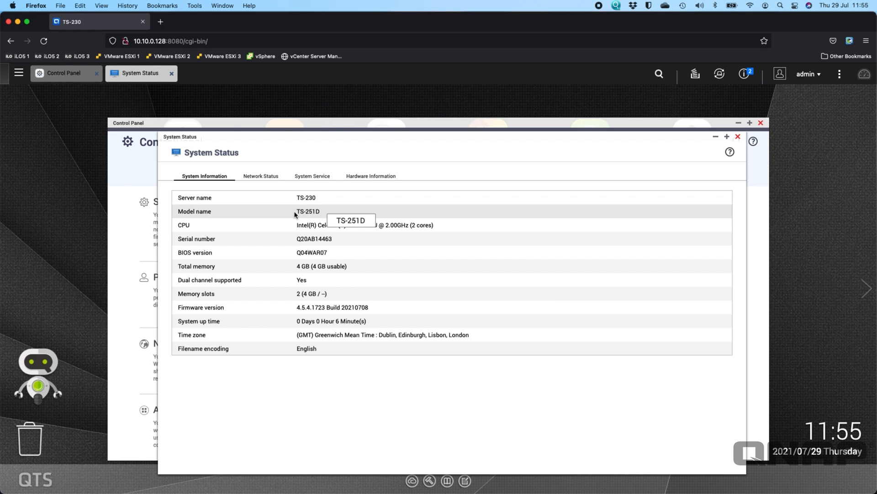
{"action": "mouse_move", "coordinate": [322, 213]}
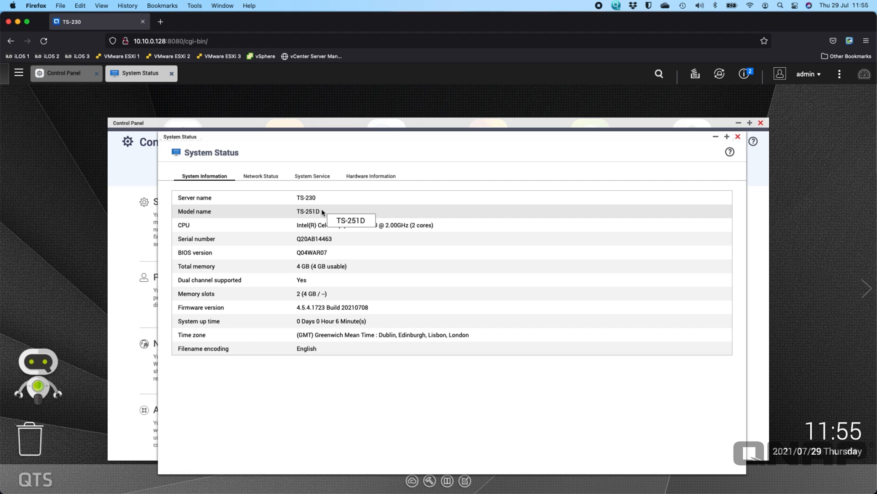
{"action": "mouse_move", "coordinate": [336, 257]}
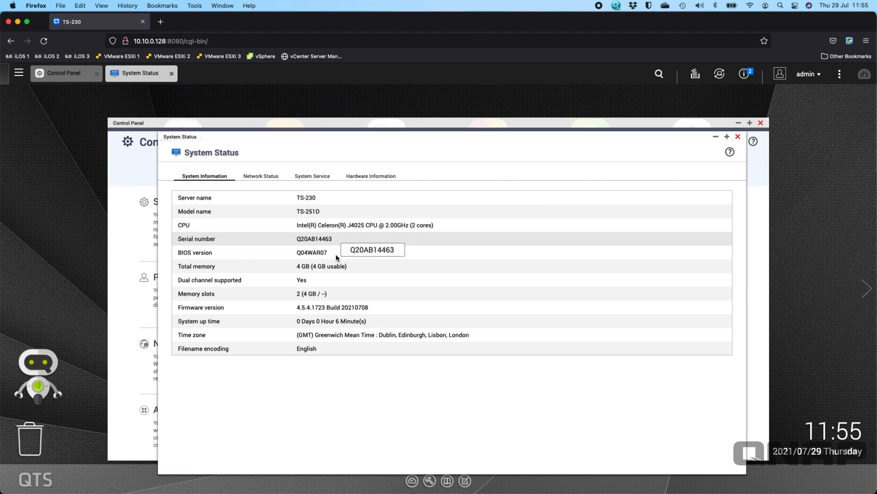
{"action": "mouse_move", "coordinate": [352, 265]}
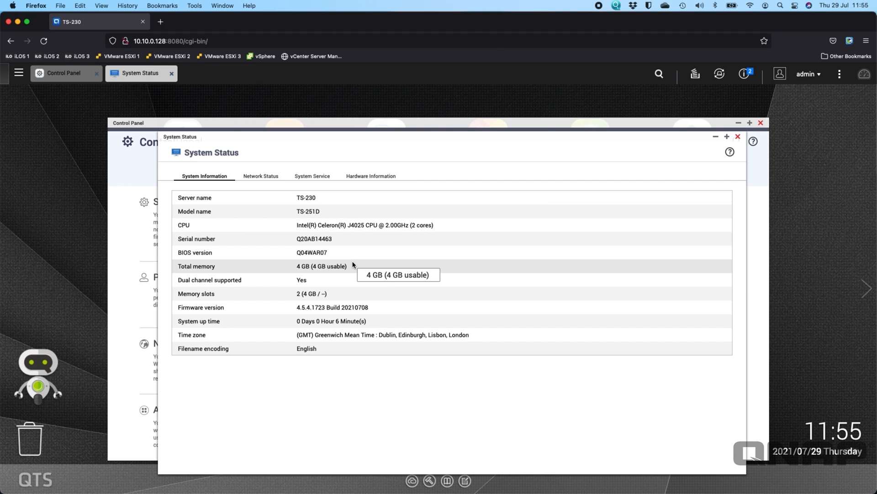
{"action": "mouse_move", "coordinate": [309, 231]}
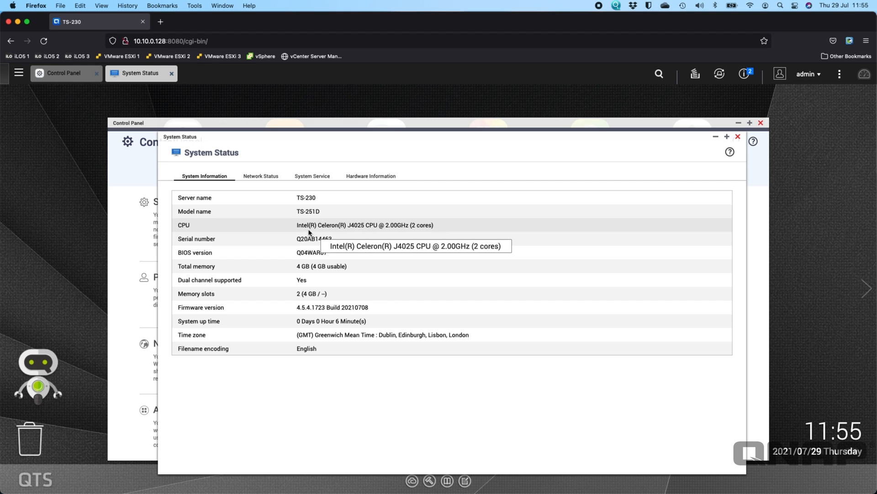
{"action": "mouse_move", "coordinate": [381, 224]}
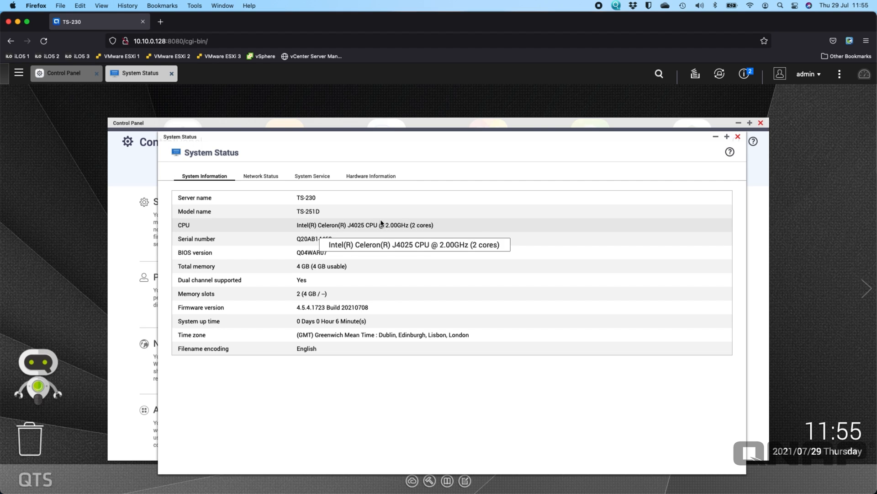
{"action": "mouse_move", "coordinate": [371, 321]}
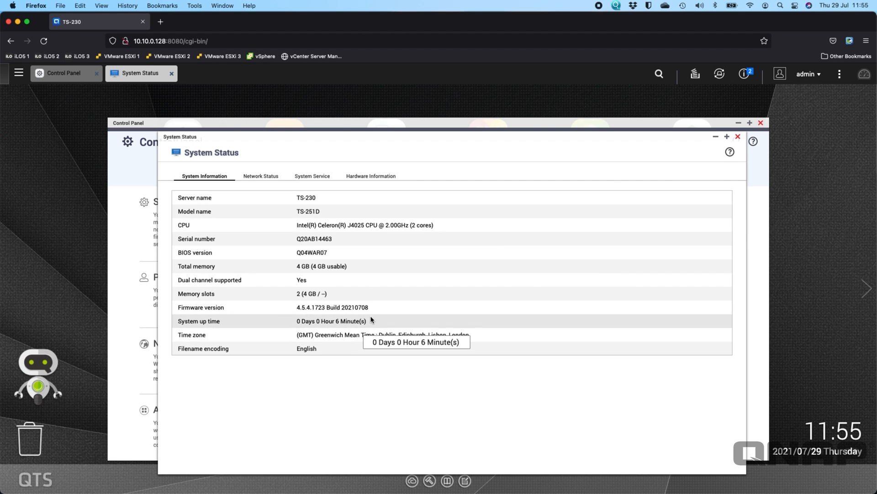
{"action": "mouse_move", "coordinate": [730, 125]}
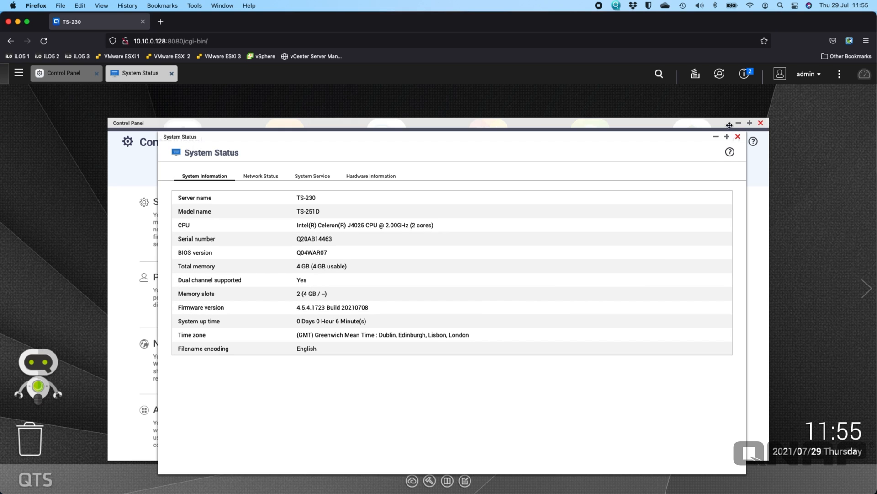
{"action": "left_click", "coordinate": [738, 137]}
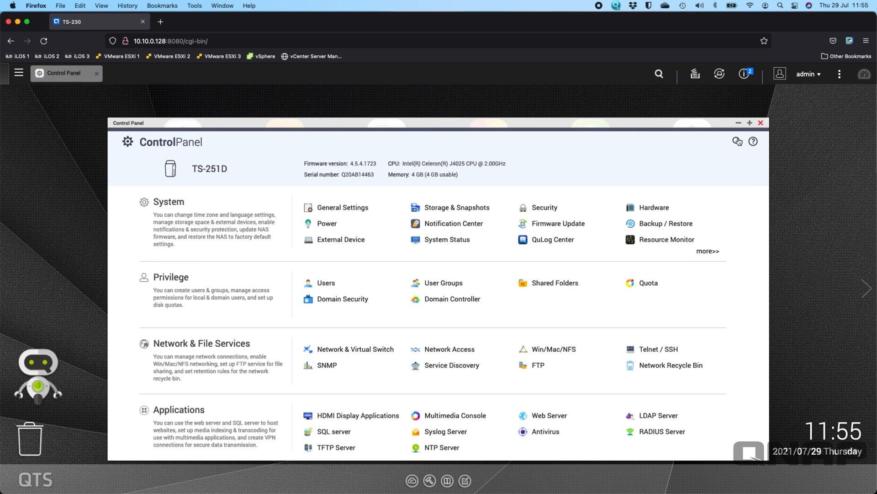
Confirm the youtube user is listed, then view Public's Test folders in File Station
{"action": "left_click", "coordinate": [326, 283]}
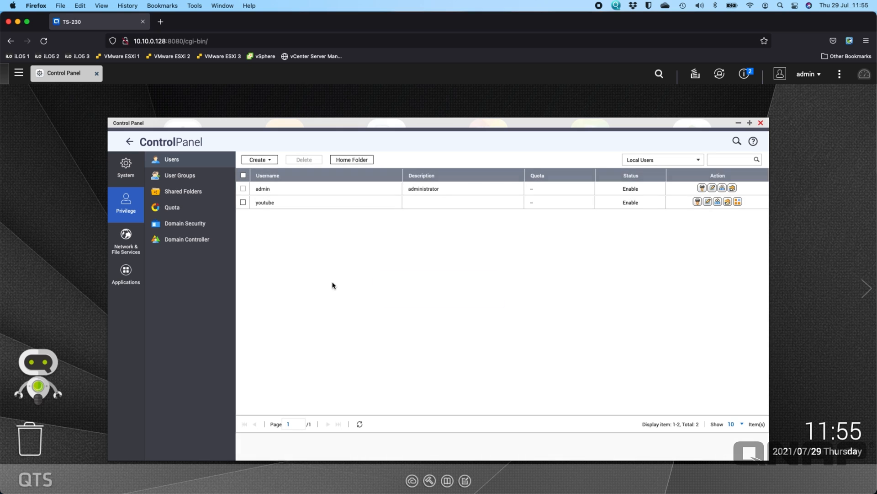
{"action": "mouse_move", "coordinate": [790, 138]}
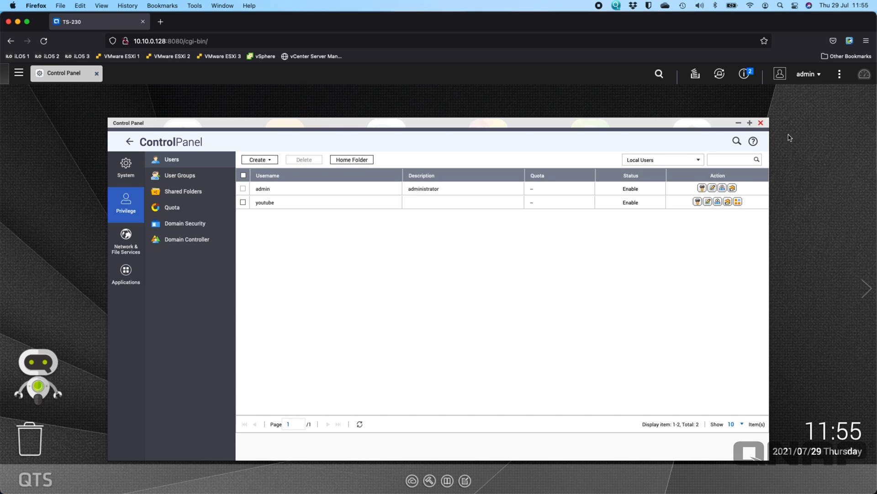
{"action": "mouse_move", "coordinate": [699, 156]}
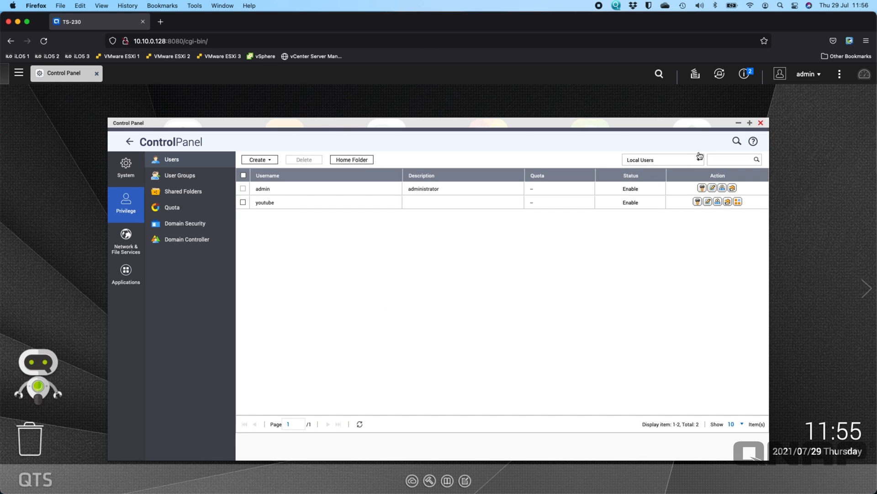
{"action": "left_click", "coordinate": [761, 123]}
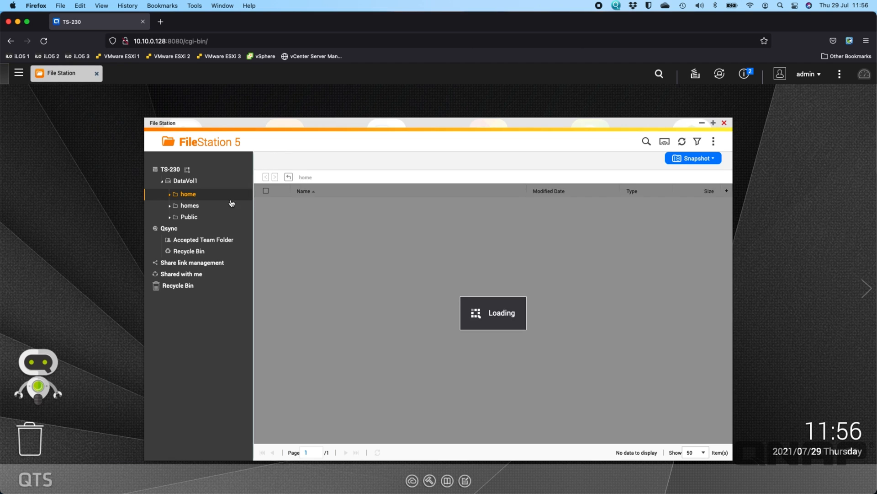
{"action": "left_click", "coordinate": [189, 216]}
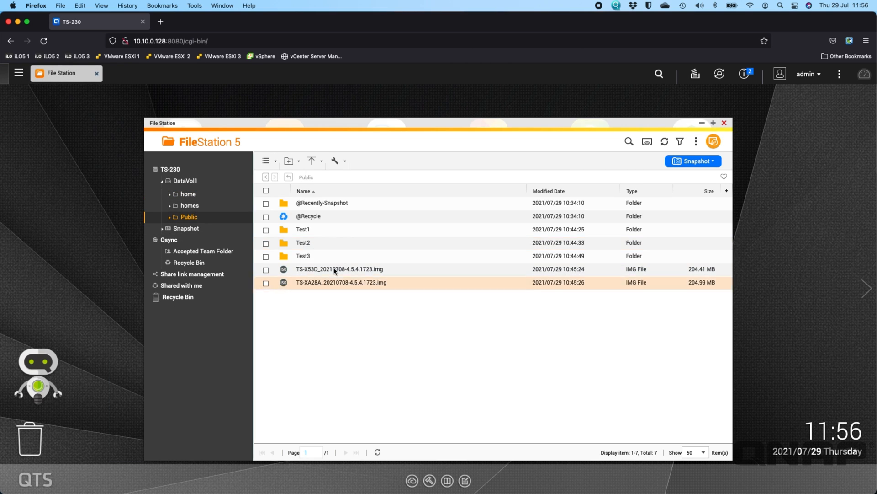
{"action": "mouse_move", "coordinate": [313, 260]}
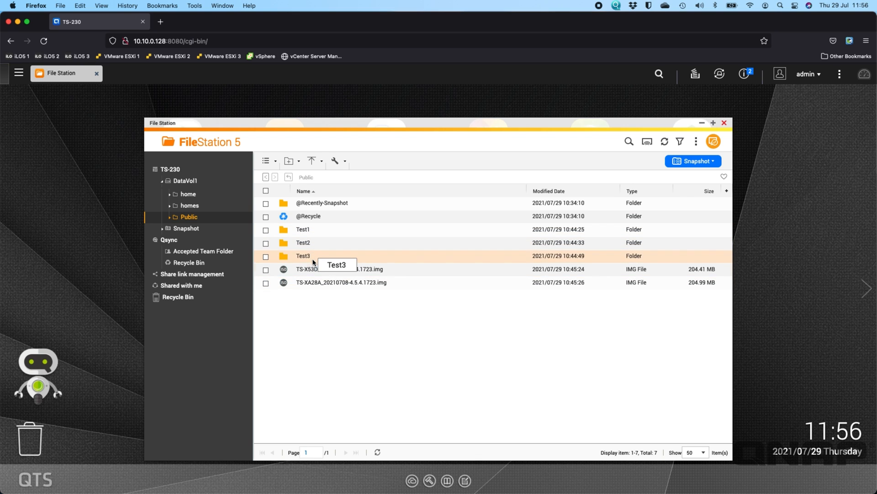
{"action": "mouse_move", "coordinate": [379, 319]}
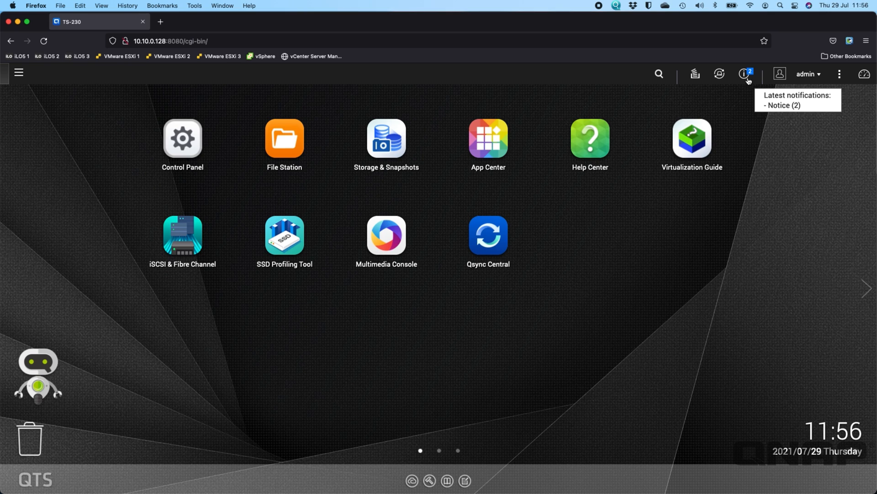
{"action": "mouse_move", "coordinate": [783, 263]}
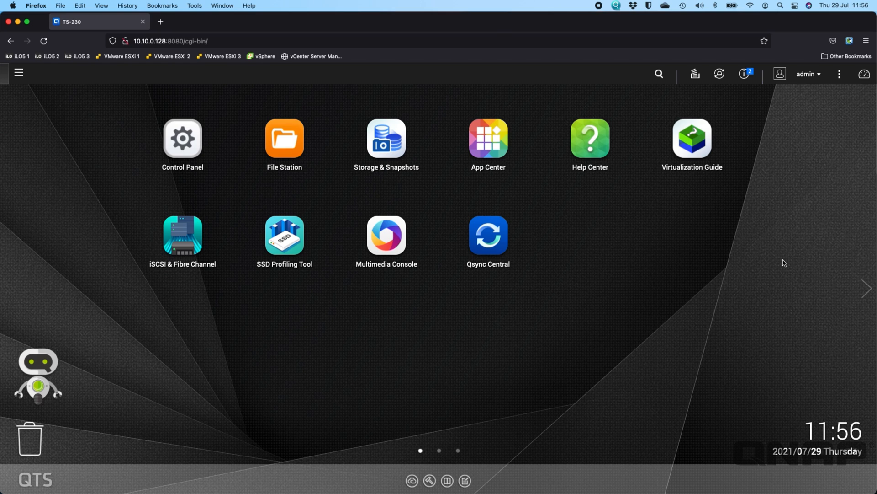
{"action": "mouse_move", "coordinate": [390, 358]}
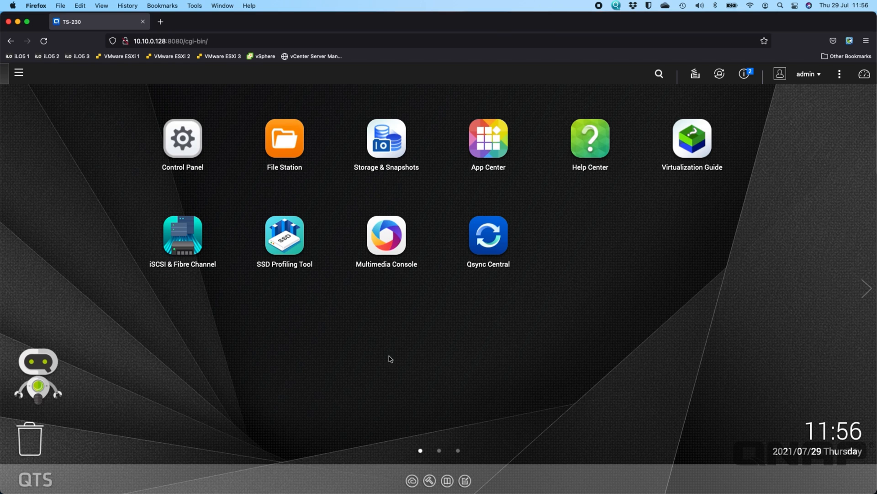
{"action": "mouse_move", "coordinate": [441, 346]}
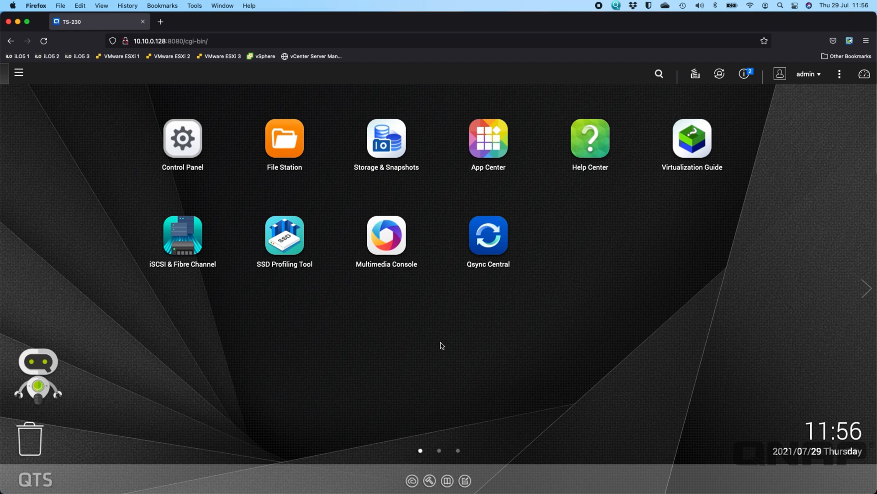